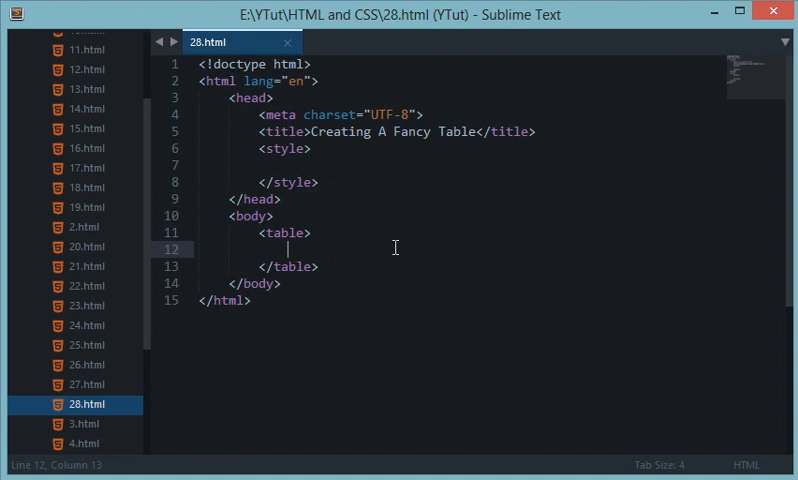
Start a thead row whose first cell reads Browser Name
{"action": "type", "text": "<thead>"}
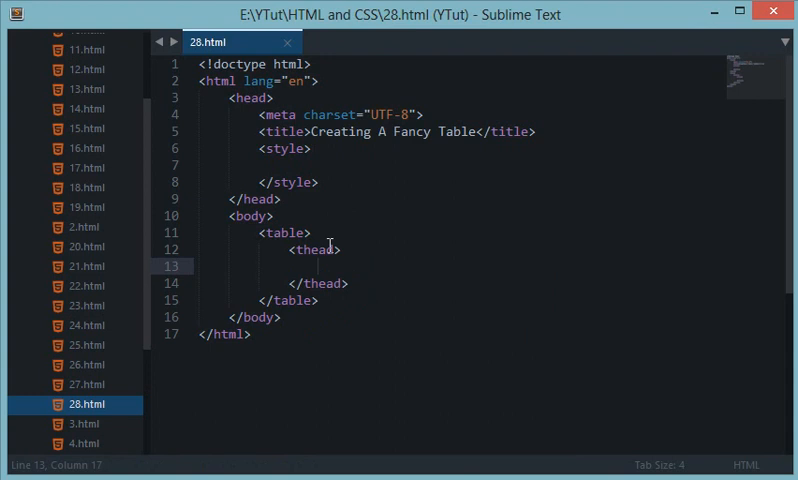
{"action": "type", "text": "<tr>"}
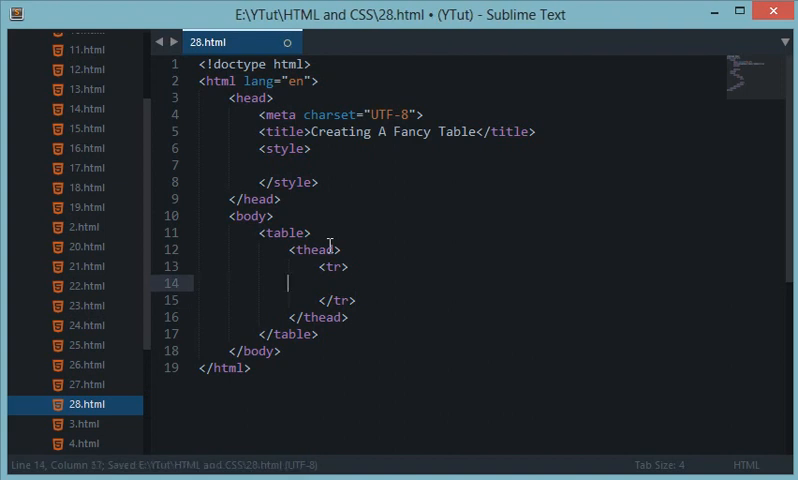
{"action": "type", "text": "<td>"}
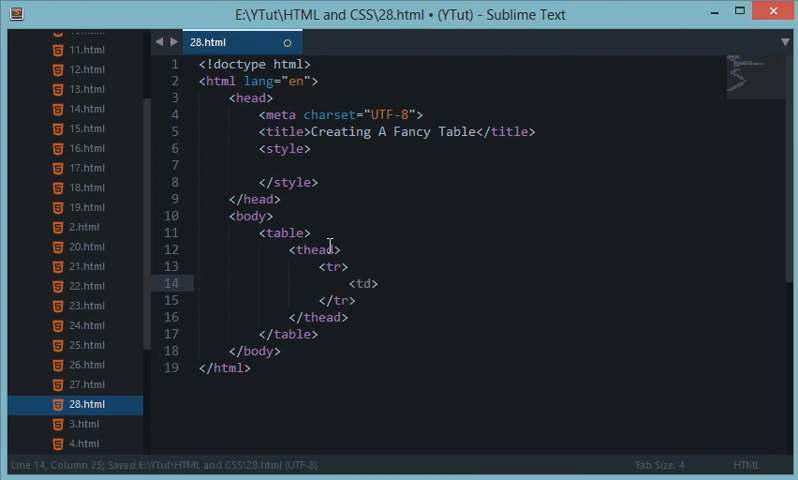
{"action": "type", "text": "Brow"}
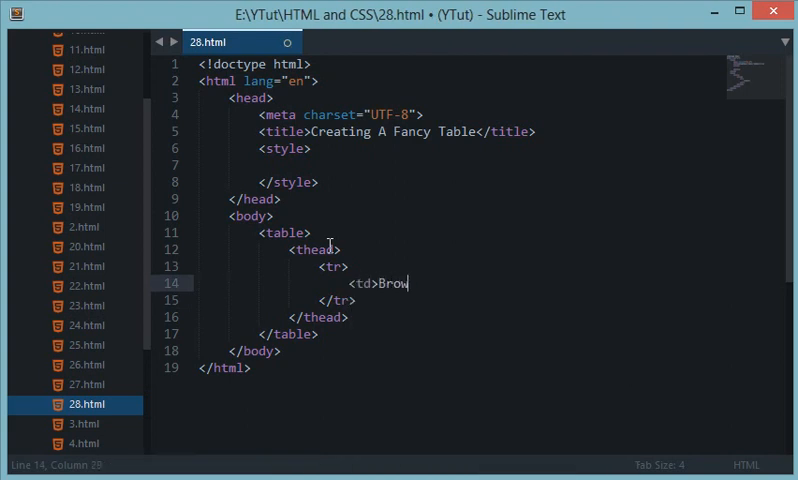
{"action": "type", "text": "er Nam"}
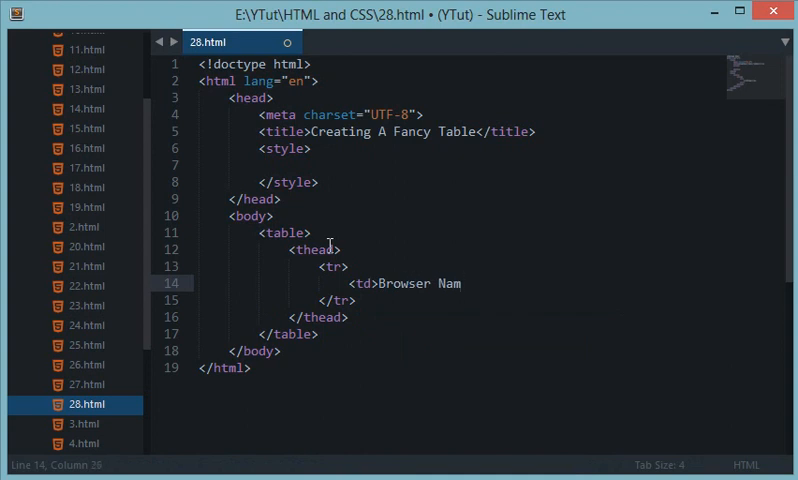
{"action": "type", "text": "e</td>"}
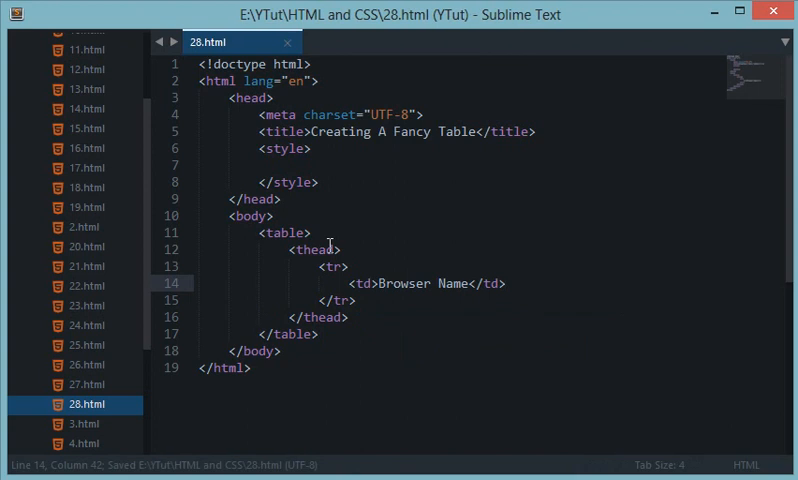
Add the remaining header cells Users Online and Engine of Browser
{"action": "type", "text": "<td>"}
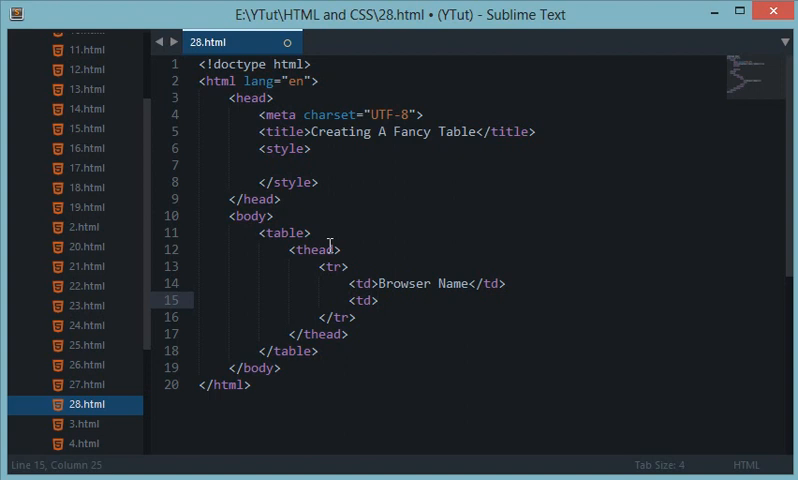
{"action": "type", "text": "Users Online</td>"}
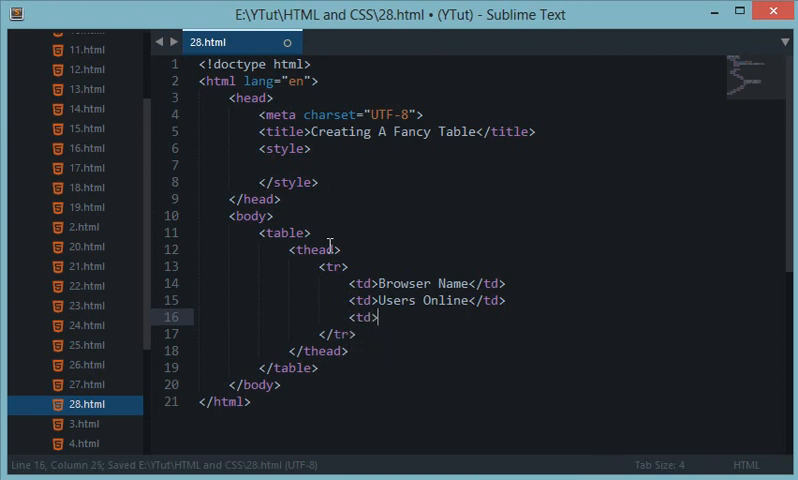
{"action": "type", "text": "Engine of Browser</td>"}
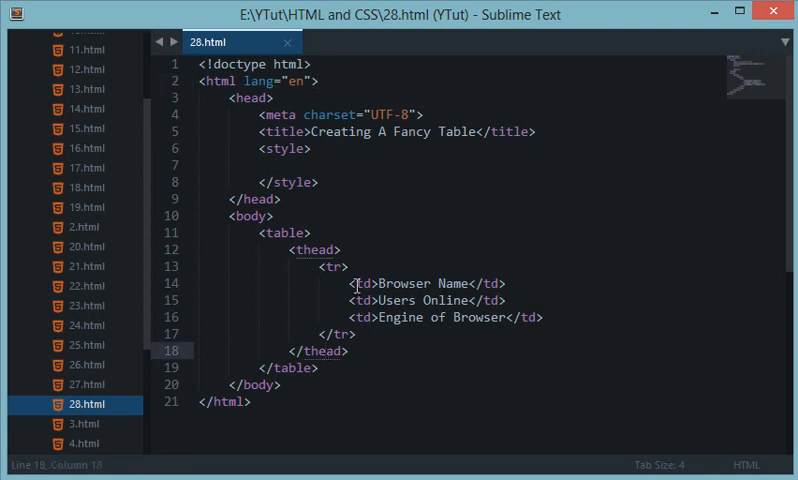
Start a tbody with a row whose first cell is Google Chrome
{"action": "left_click", "coordinate": [324, 350]}
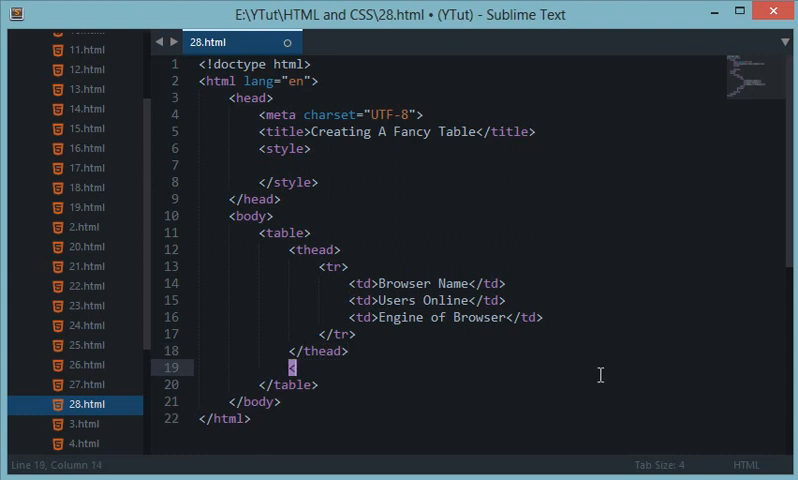
{"action": "type", "text": "<tbody>"}
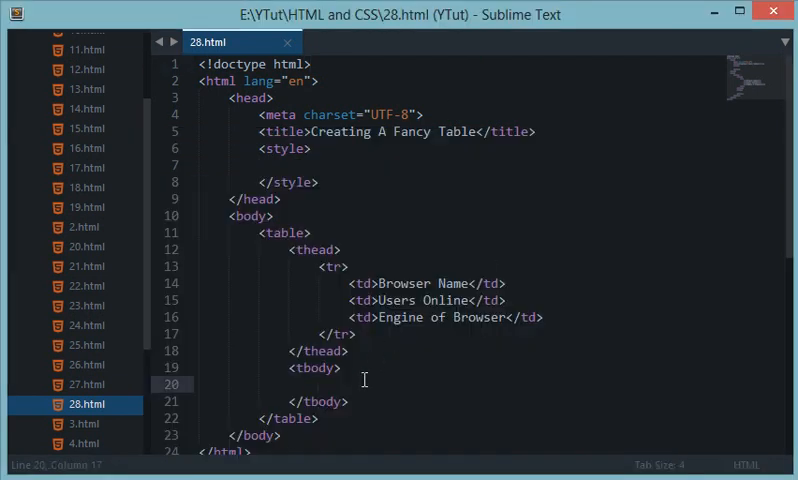
{"action": "type", "text": "<tr>"}
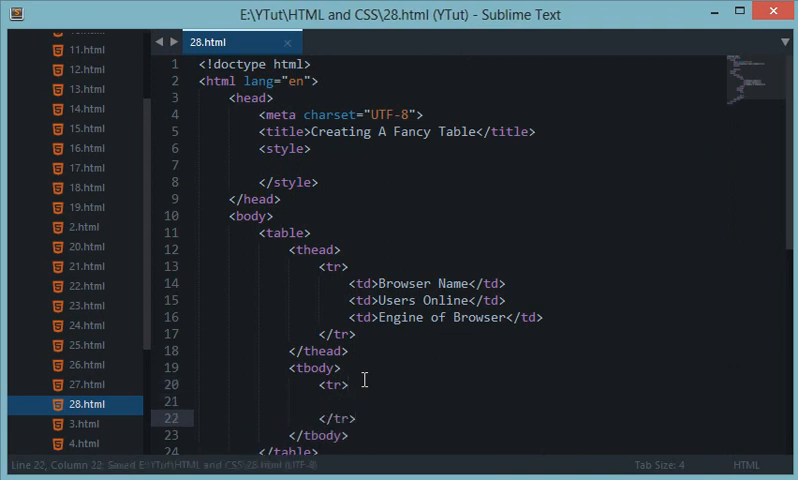
{"action": "type", "text": "<"}
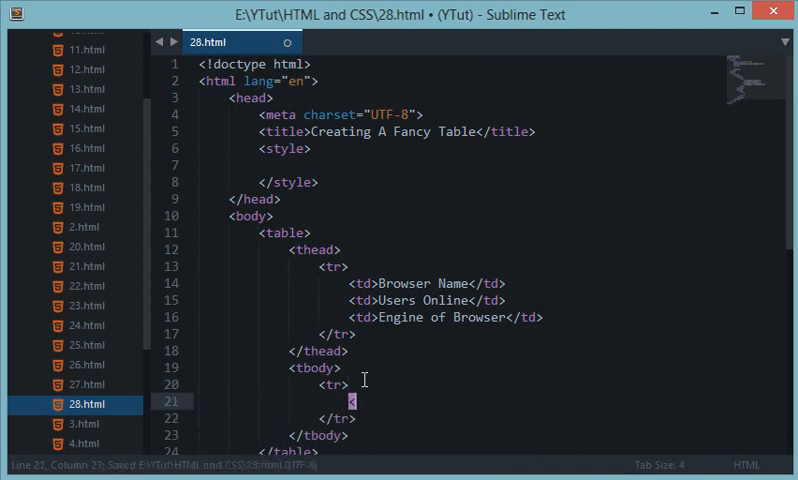
{"action": "type", "text": "td>Google Chrome</td>"}
{"action": "type", "text": "<td>"}
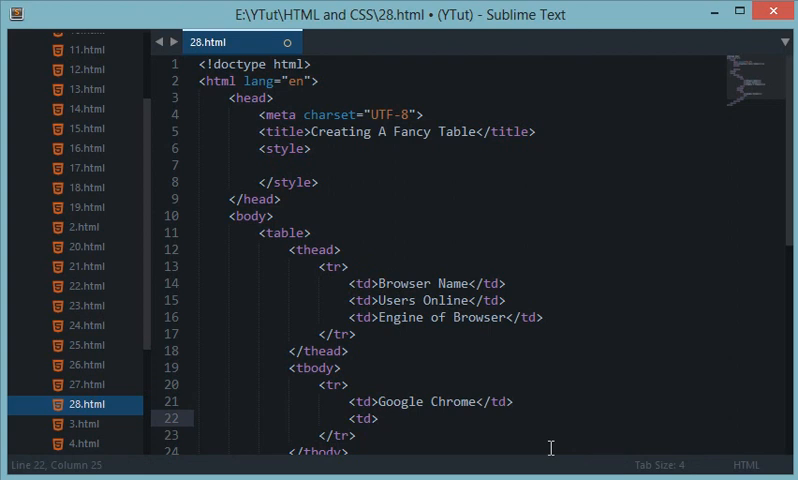
Complete the row with the cells 500M+ and Blink
{"action": "type", "text": "500M"}
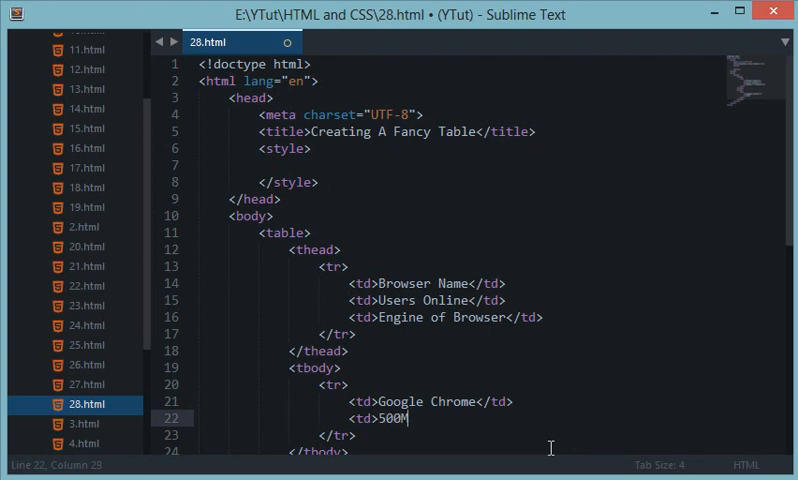
{"action": "type", "text": "+</td>"}
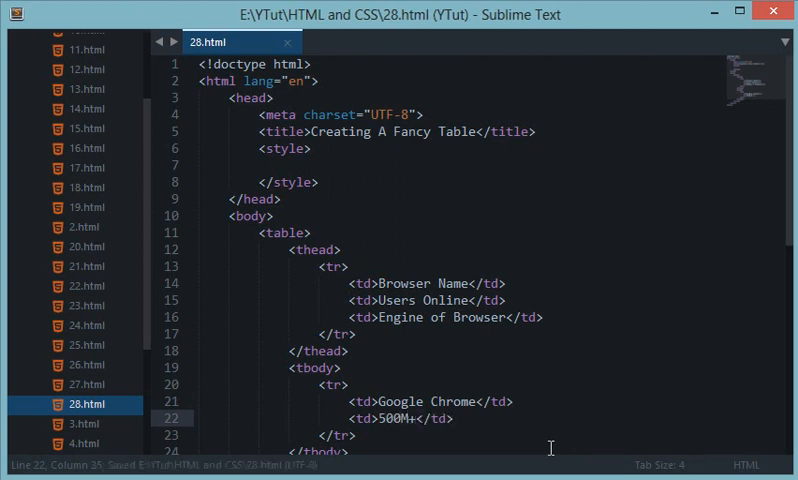
{"action": "type", "text": "<"}
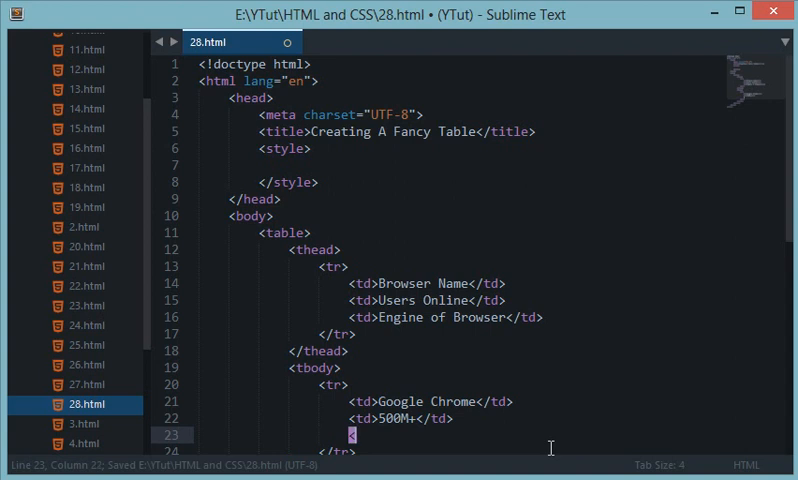
{"action": "type", "text": "td>"}
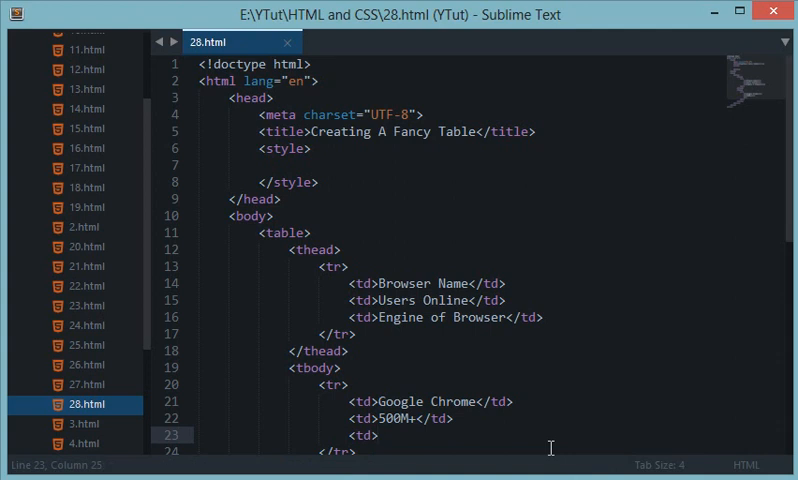
{"action": "type", "text": "Blink"}
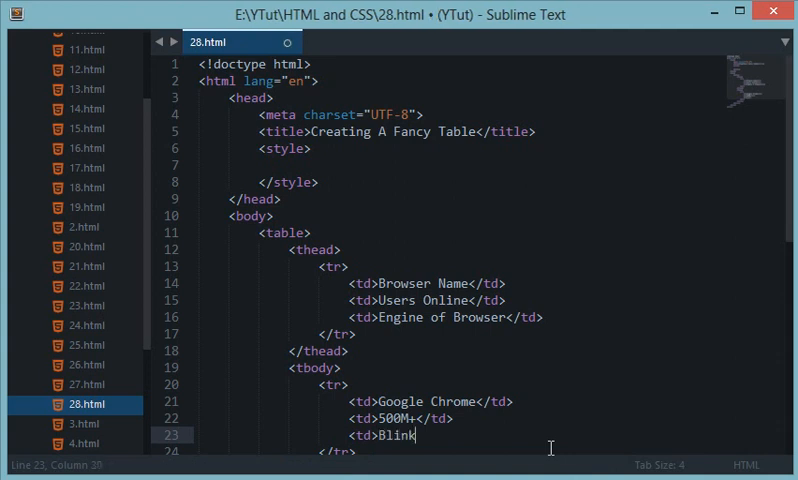
{"action": "type", "text": "</td>"}
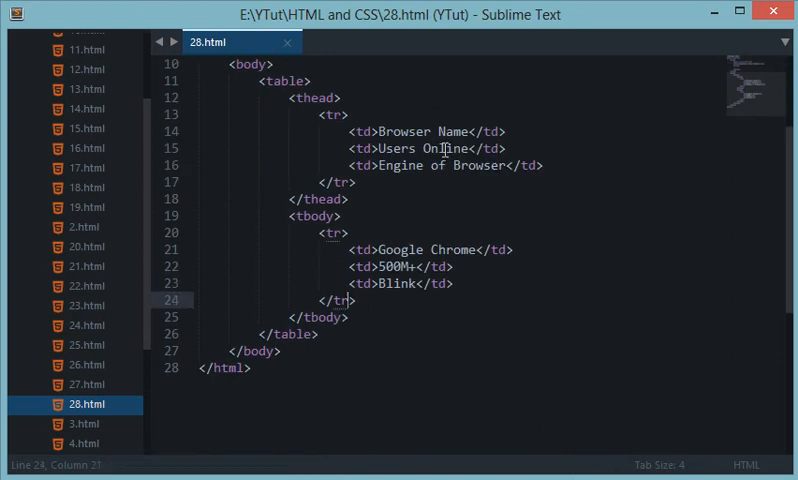
Duplicate the Google Chrome row several times, rename one to Mozilla Firefox, and save
{"action": "left_click_drag", "start_coordinate": [320, 232], "coordinate": [406, 300]}
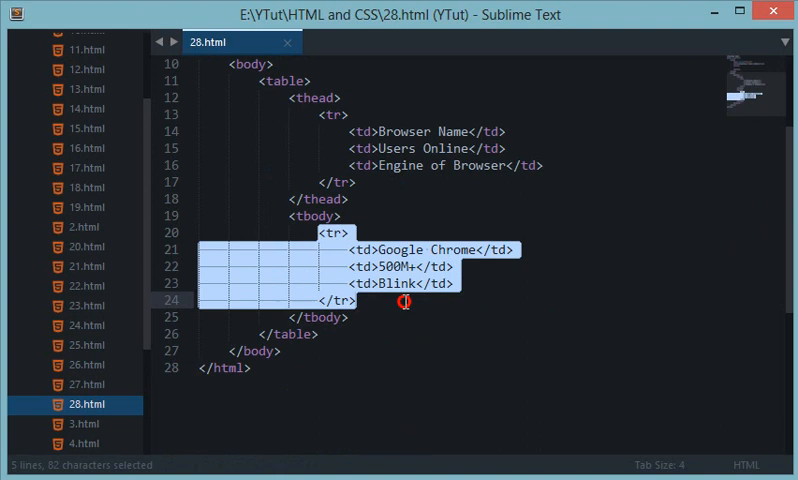
{"action": "key", "text": "ctrl+v"}
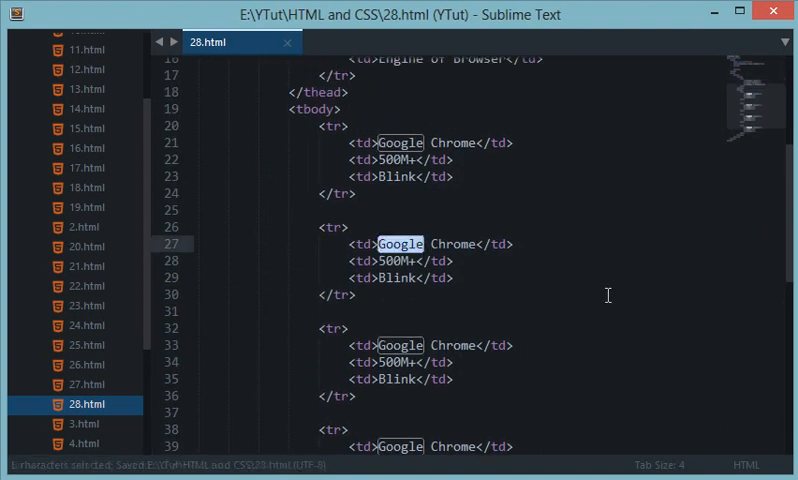
{"action": "type", "text": "Mozilla Firefox"}
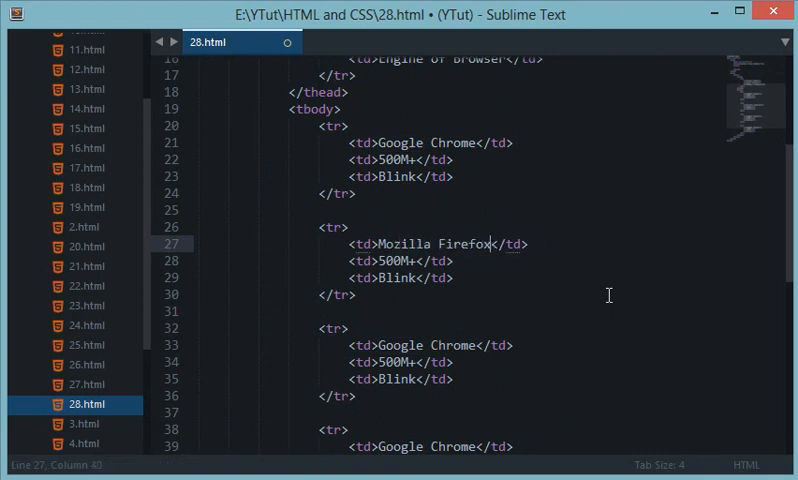
{"action": "key", "text": "ctrl+s"}
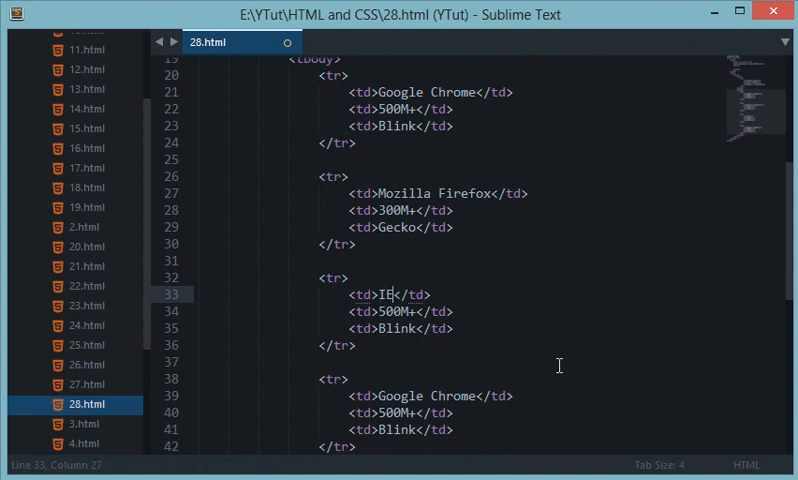
{"action": "key", "text": "ctrl+s"}
{"action": "type", "text": "1"}
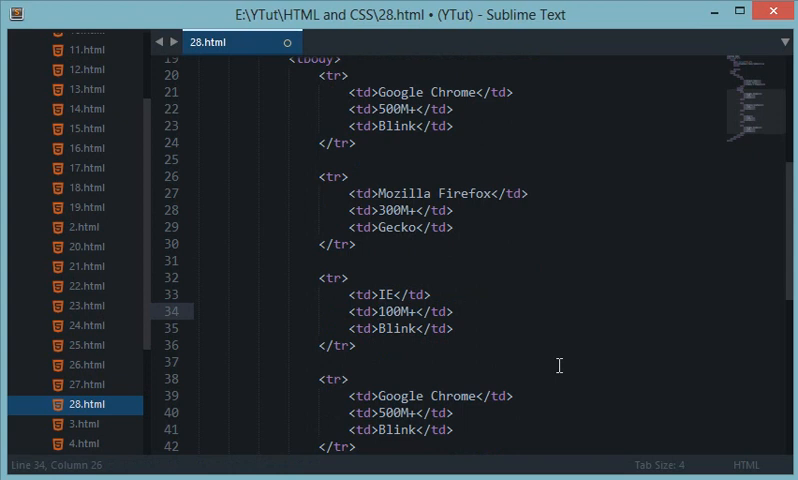
{"action": "key", "text": "ctrl+s"}
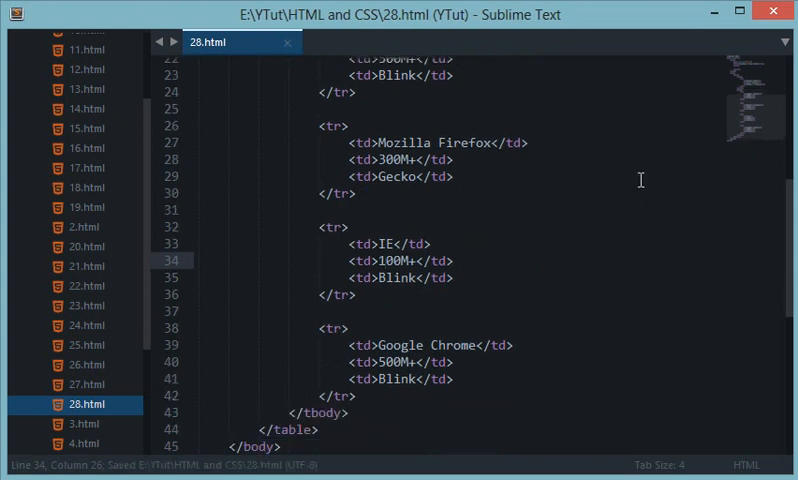
{"action": "mouse_move", "coordinate": [744, 392]}
{"action": "type", "text": "T"}
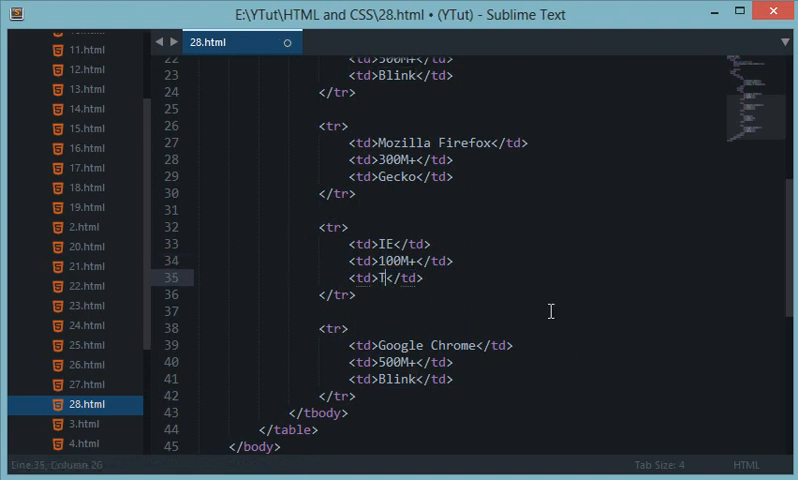
Edit the copies into IE with Trident (Microsoft Engine) and Opera rows
{"action": "type", "text": "rident (Mic"}
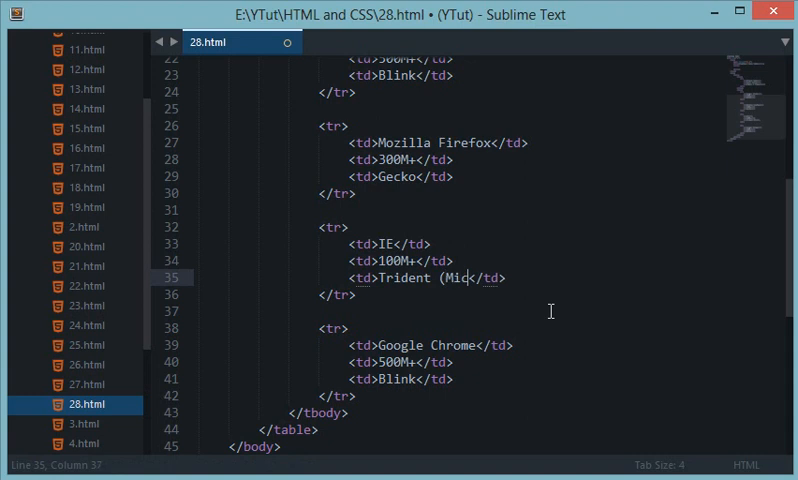
{"action": "type", "text": "rosoft Eng"}
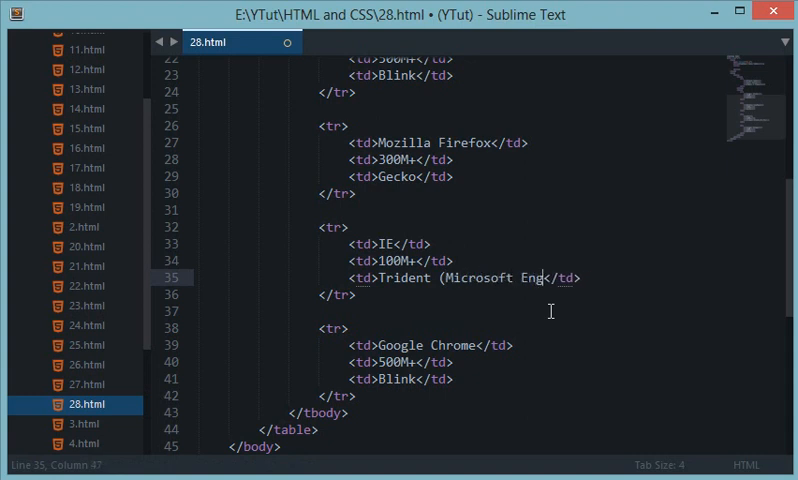
{"action": "type", "text": "ine)"}
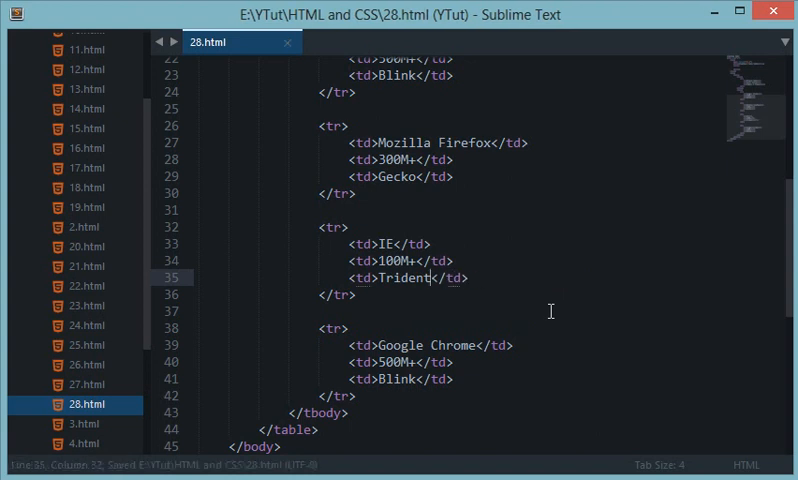
{"action": "double_click", "coordinate": [396, 344]}
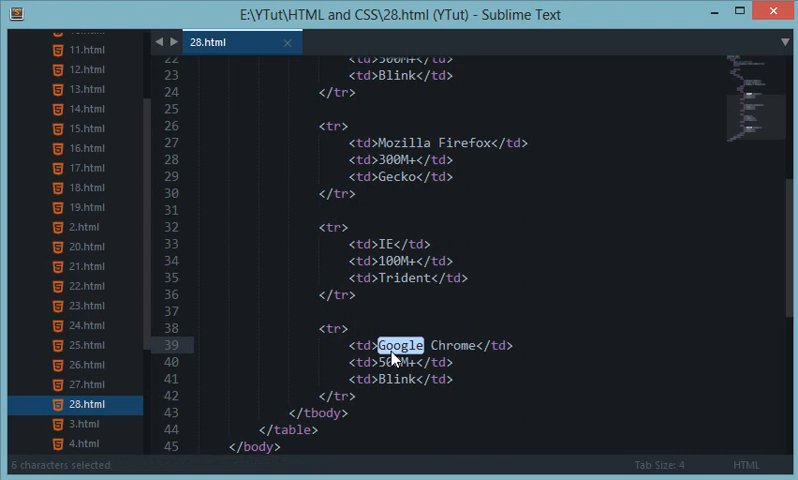
{"action": "type", "text": "Opera"}
{"action": "left_click", "coordinate": [402, 362]}
{"action": "type", "text": "1"}
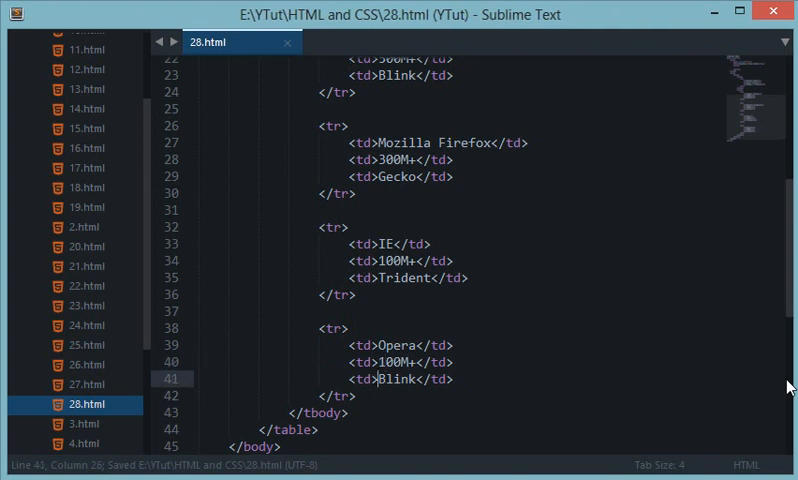
{"action": "double_click", "coordinate": [392, 378]}
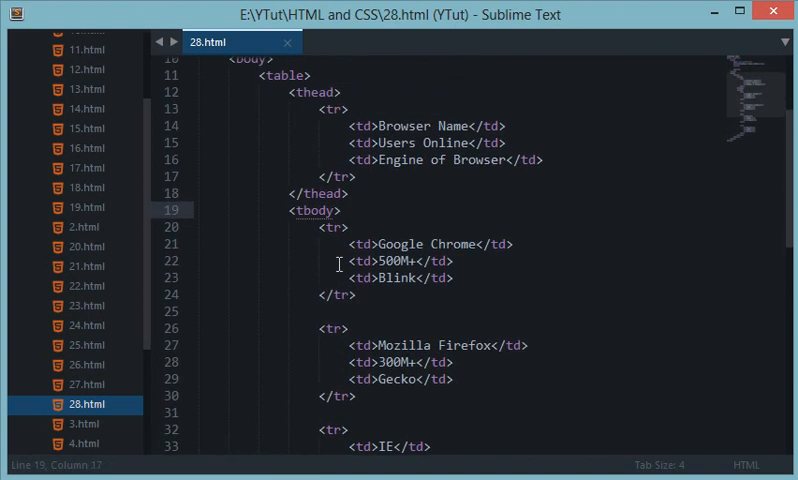
Reload 28.html in Chrome to see the unstyled table, then return to the editor
{"action": "scroll", "scroll_direction": "down", "scroll_amount": 3}
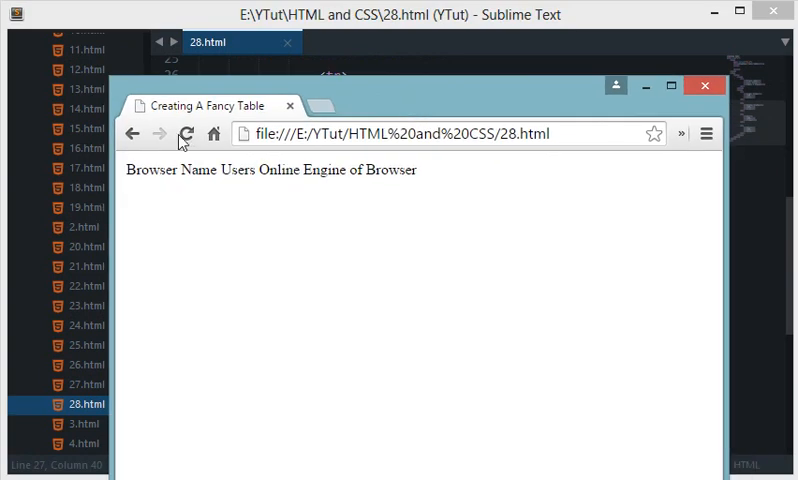
{"action": "left_click", "coordinate": [186, 132]}
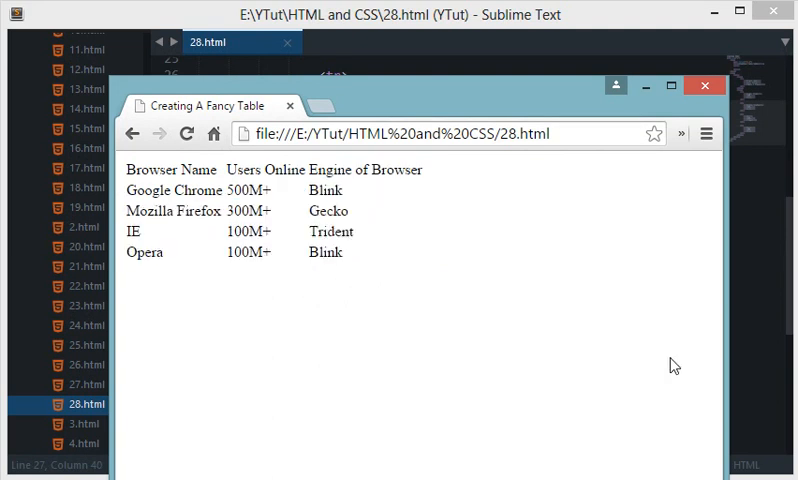
{"action": "left_click", "coordinate": [704, 84]}
{"action": "type", "text": "t"}
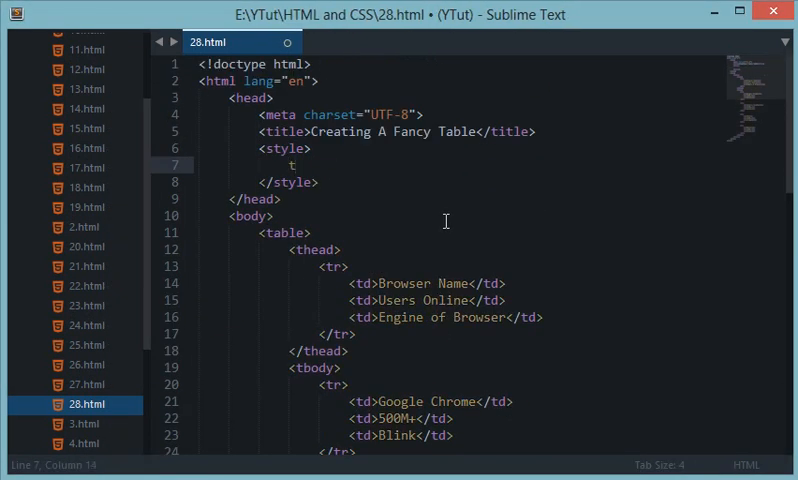
Change header td tags to th and add 'table, tr, th, td { border: 2px solid black; }'
{"action": "type", "text": "able, tr,"}
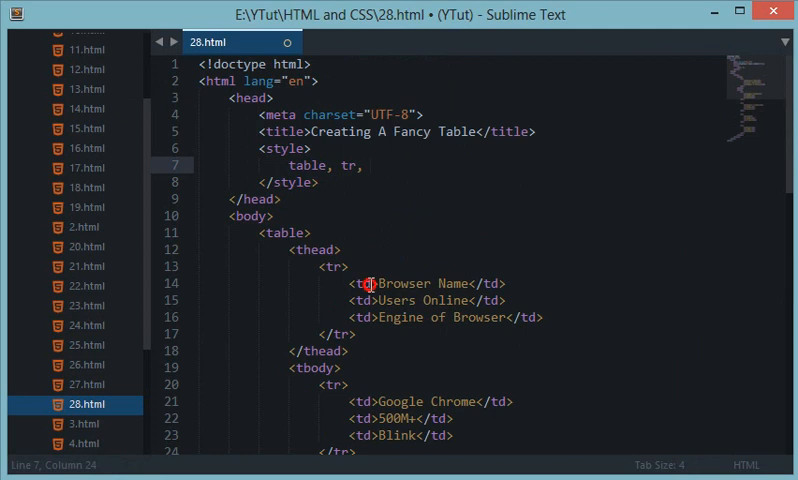
{"action": "left_click", "coordinate": [364, 284]}
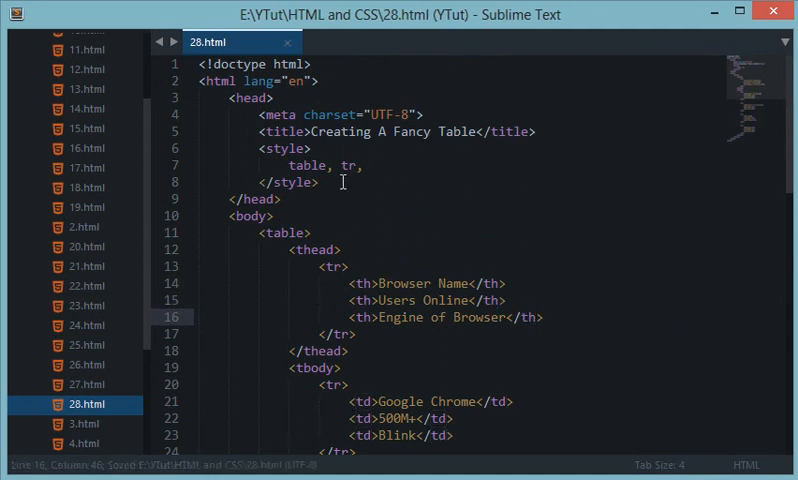
{"action": "type", "text": "th, td {"}
{"action": "type", "text": "border: 2px ;"}
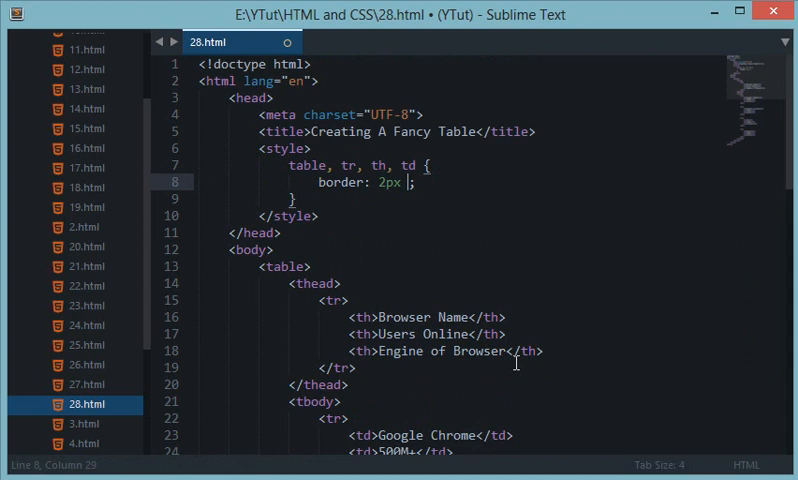
{"action": "type", "text": "solid black"}
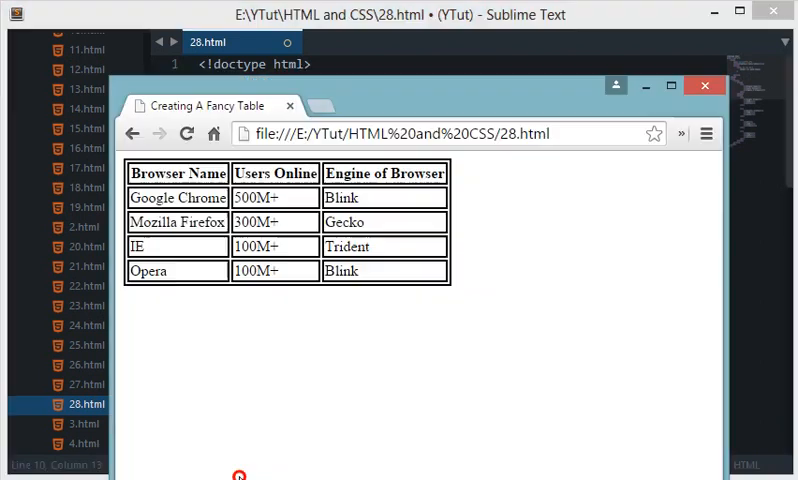
{"action": "mouse_move", "coordinate": [504, 120]}
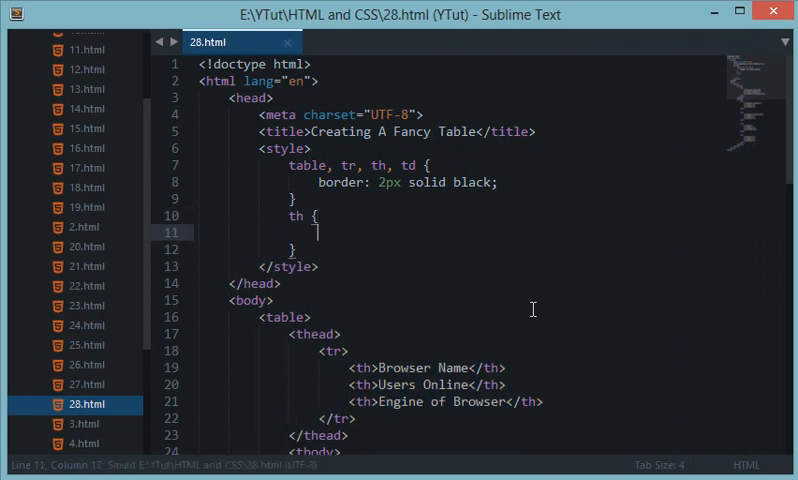
Add a th rule setting font-style to italic
{"action": "type", "text": "font-style: ;"}
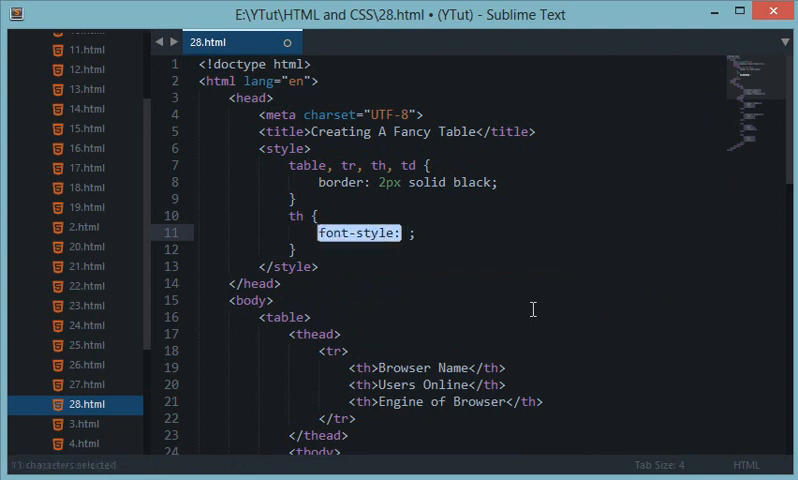
{"action": "left_click", "coordinate": [406, 232]}
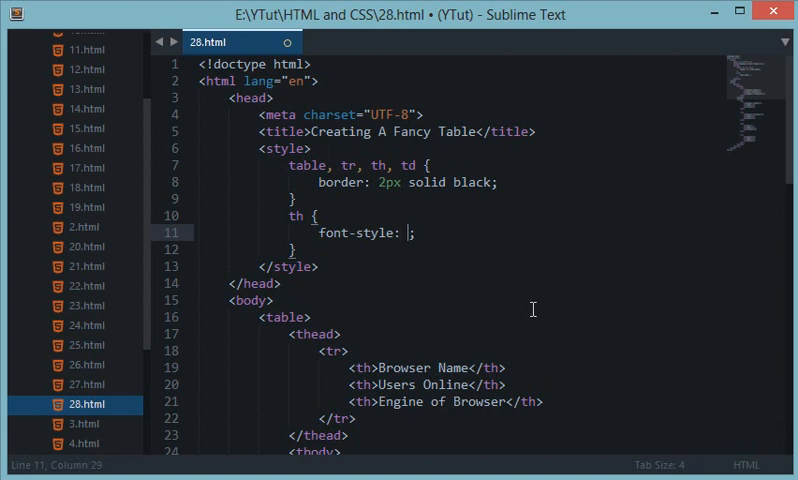
{"action": "type", "text": "itali"}
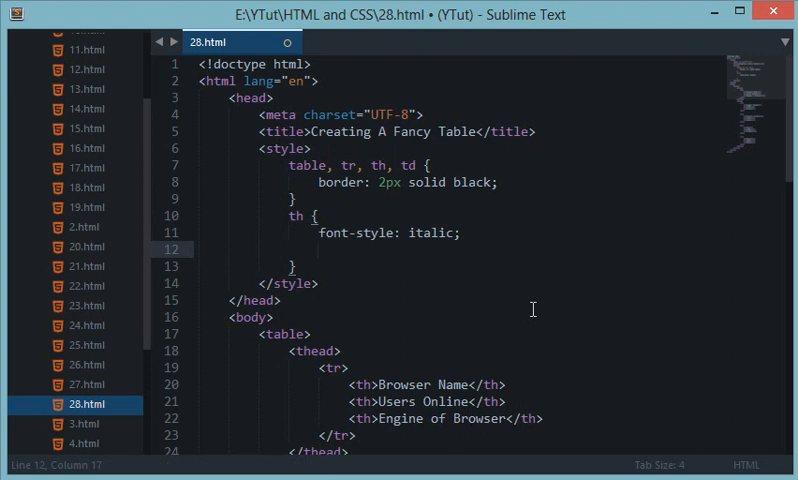
Make header text white, give thead a black background, save and check in Chrome
{"action": "type", "text": "color"}
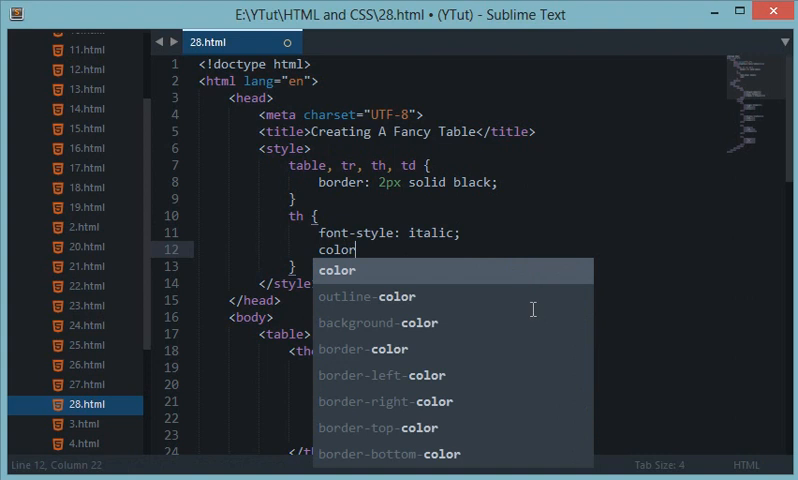
{"action": "type", "text": ": white;"}
{"action": "type", "text": "thead {"}
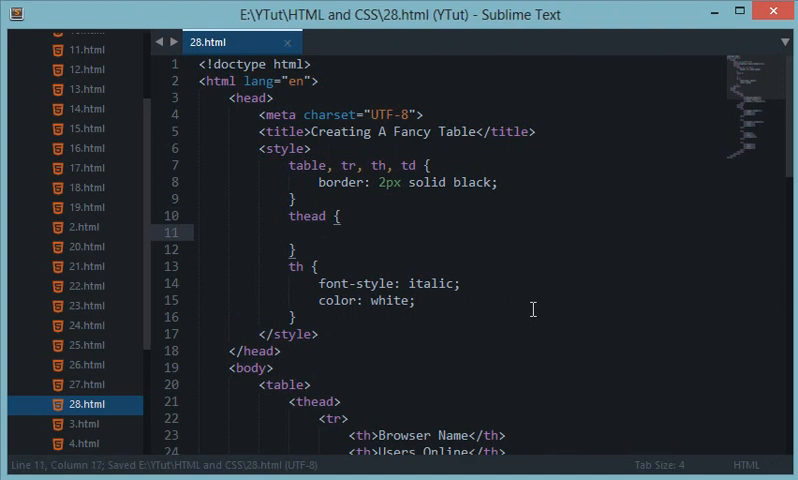
{"action": "scroll", "scroll_direction": "down", "scroll_amount": 3}
{"action": "type", "text": "thead "}
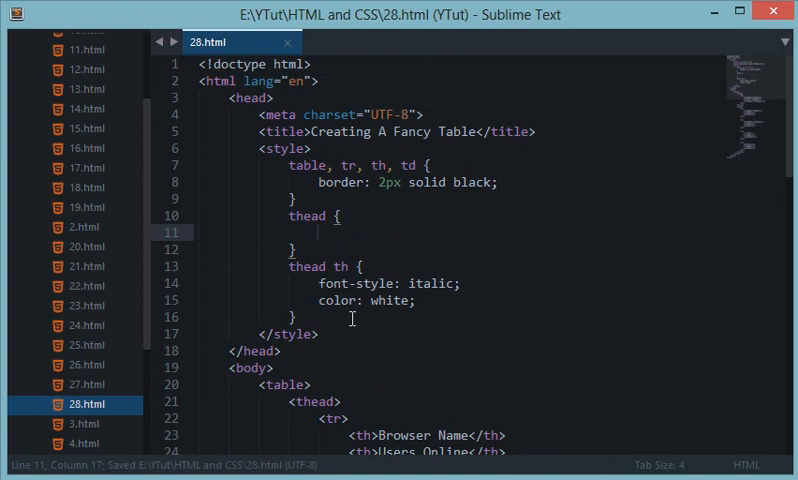
{"action": "type", "text": "background: black;"}
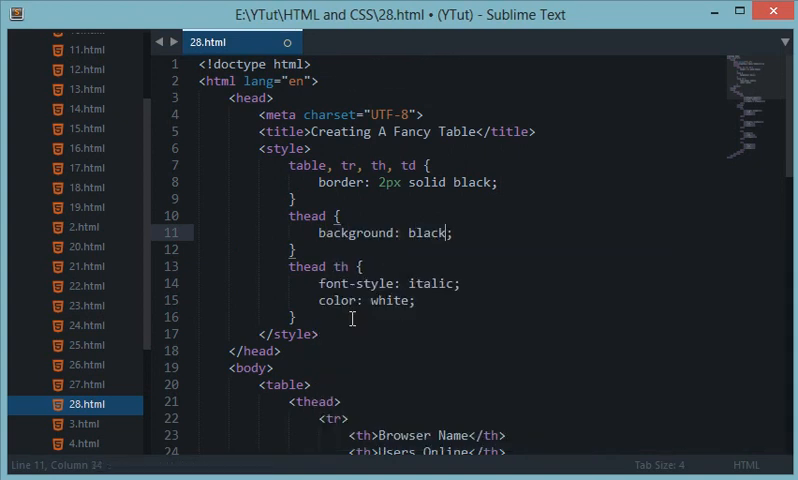
{"action": "key", "text": "ctrl+s"}
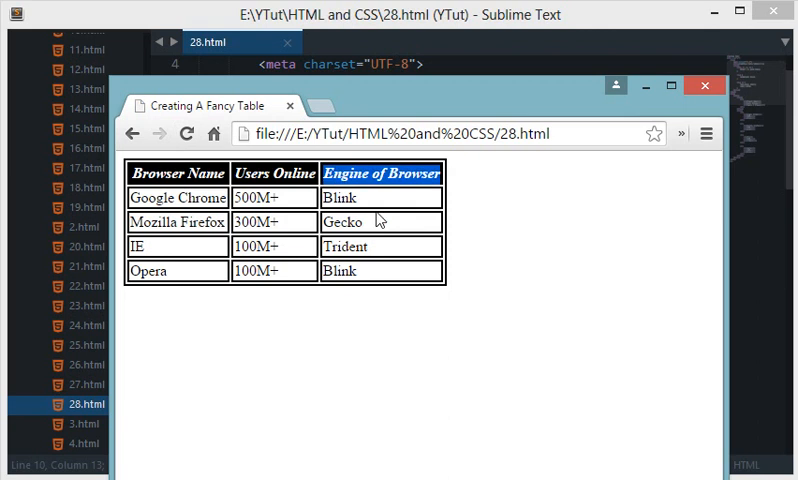
{"action": "left_click", "coordinate": [370, 222]}
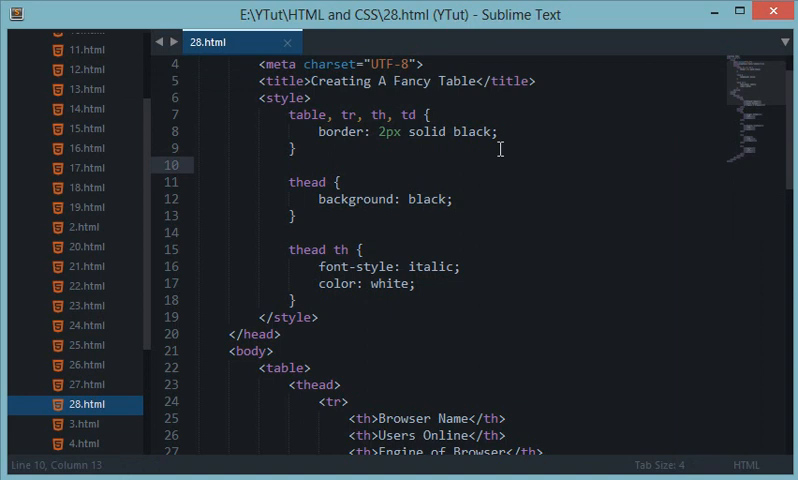
Add table { border-spacing: 0px; }, thin borders to 1px, and set header font-size, checking in Chrome
{"action": "key", "text": "backspace"}
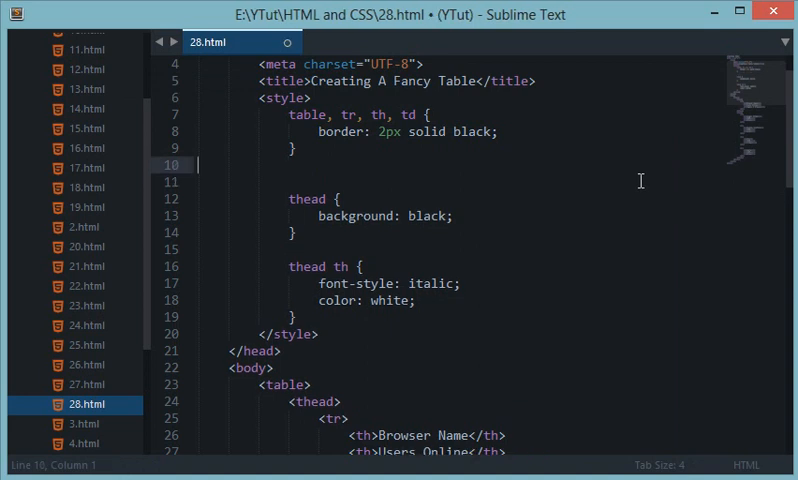
{"action": "type", "text": "table {}"}
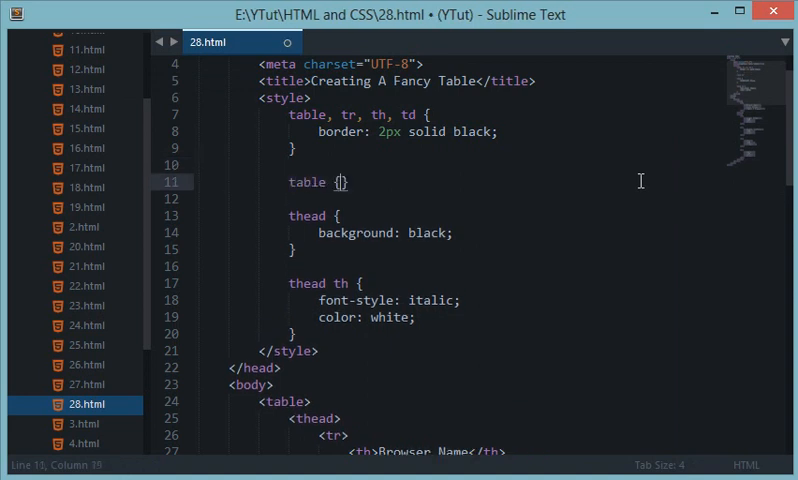
{"action": "type", "text": "border-"}
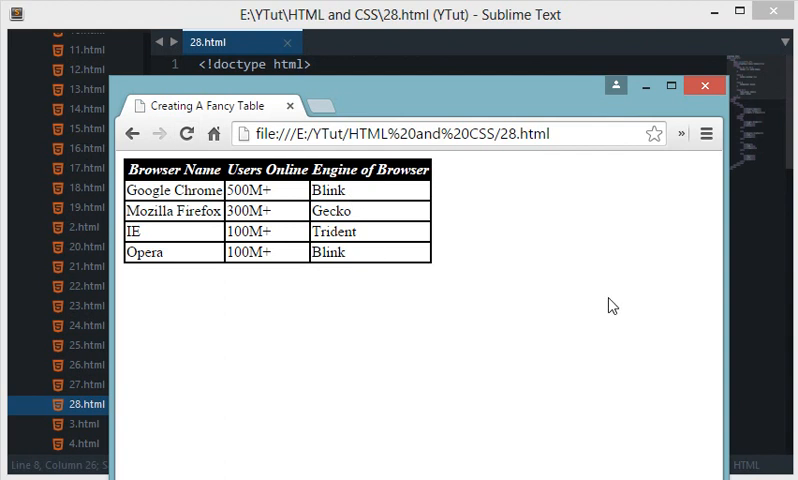
{"action": "left_click", "coordinate": [704, 84]}
{"action": "type", "text": "font-size: ;"}
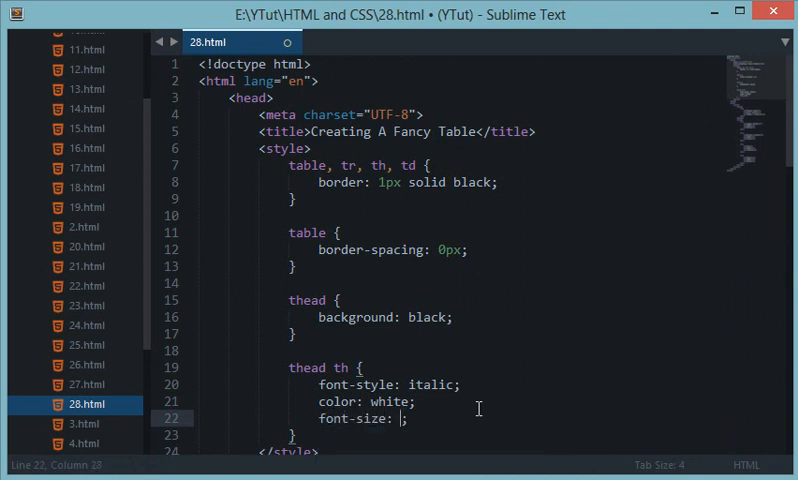
{"action": "type", "text": "15px"}
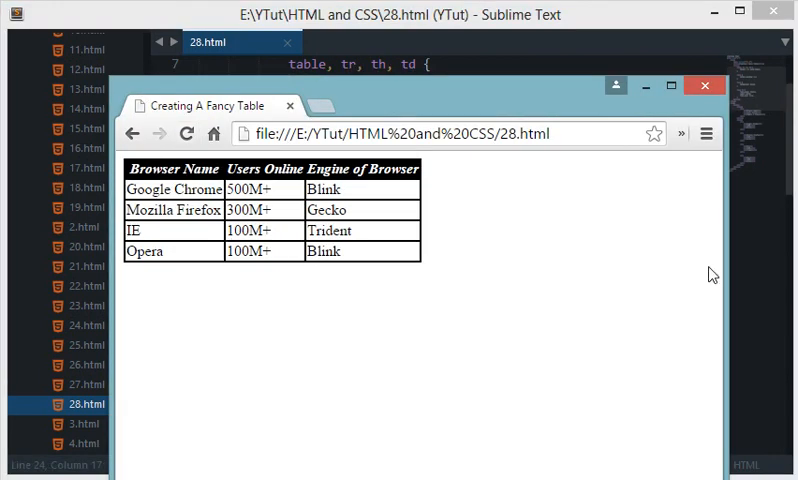
{"action": "left_click", "coordinate": [704, 84]}
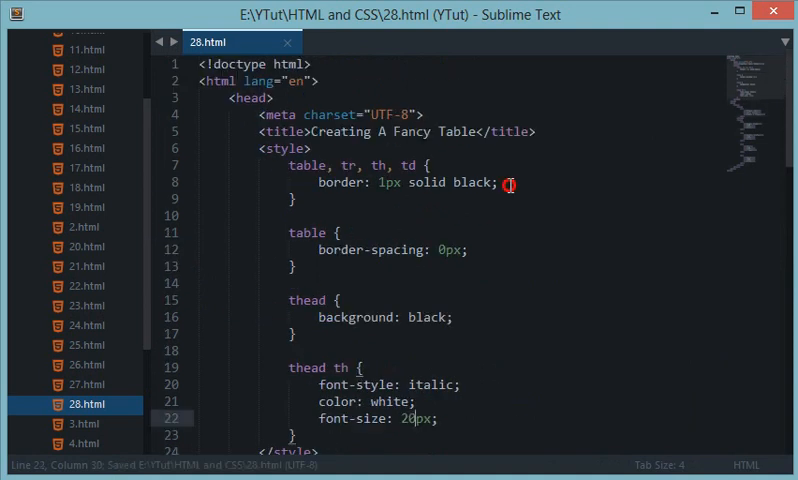
Set the table text font-family to Calibri and save
{"action": "type", "text": "font-family:"}
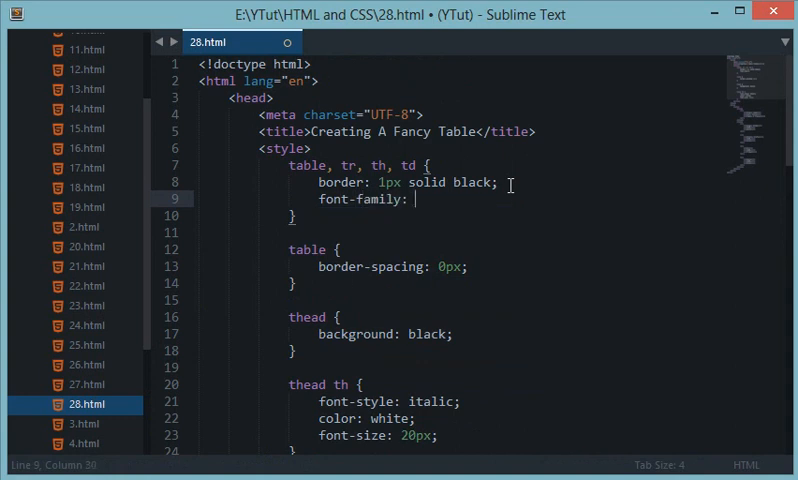
{"action": "type", "text": "calibri"}
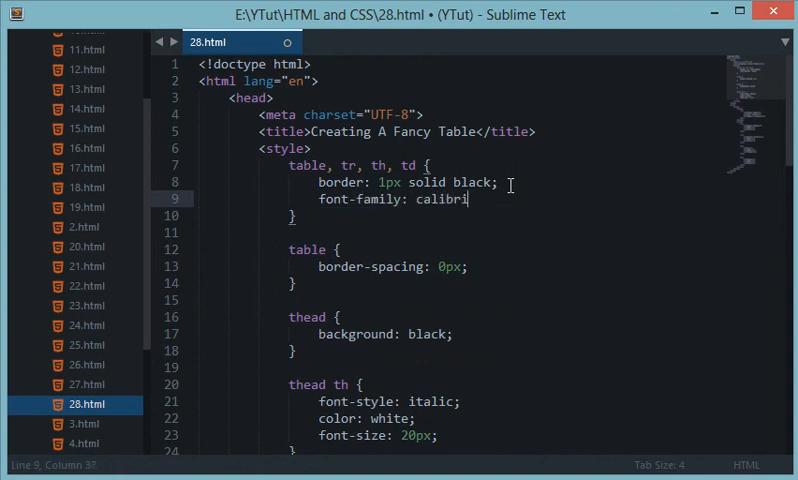
{"action": "key", "text": "ctrl+s"}
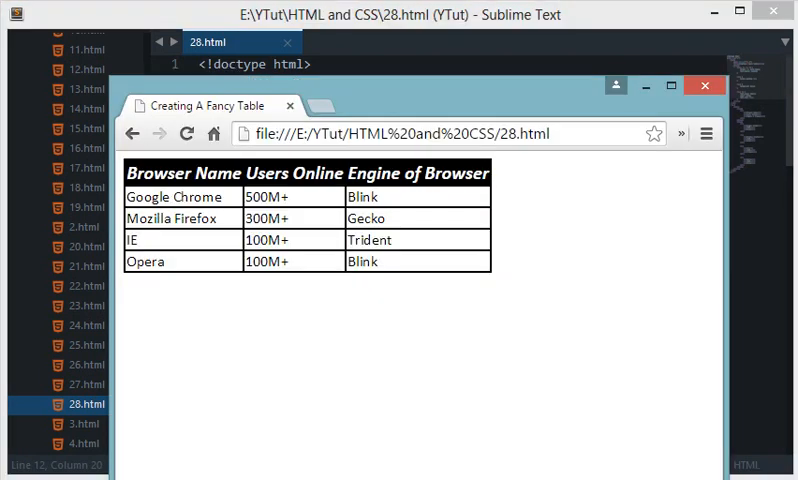
{"action": "mouse_move", "coordinate": [392, 232]}
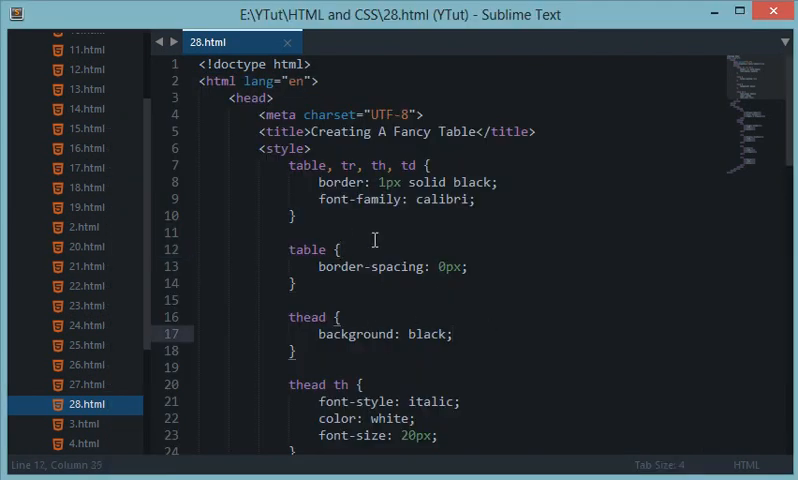
Give thead th a border-right of 2px solid #eee and reload Chrome to verify
{"action": "scroll", "scroll_direction": "down", "scroll_amount": 3}
{"action": "type", "text": "border-right: ;"}
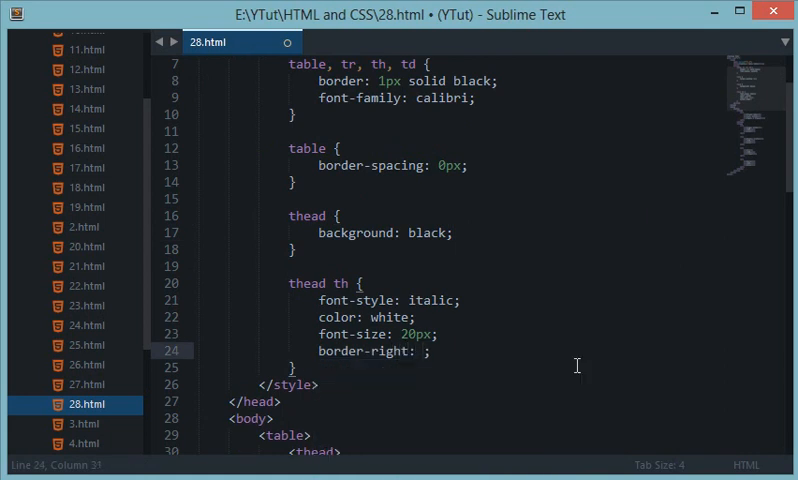
{"action": "type", "text": "2px so"}
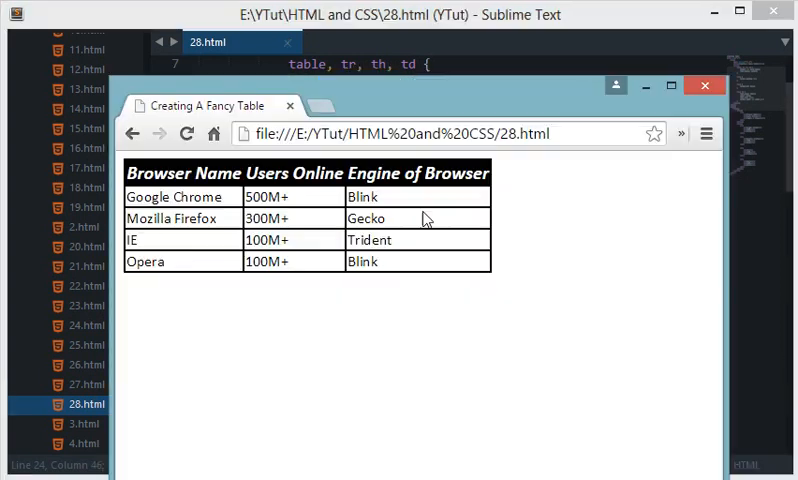
{"action": "left_click", "coordinate": [186, 132]}
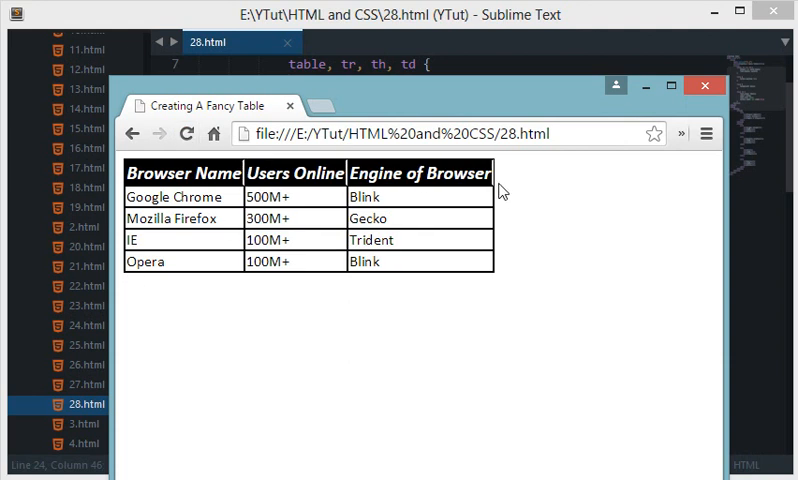
{"action": "left_click_drag", "start_coordinate": [130, 176], "coordinate": [490, 262]}
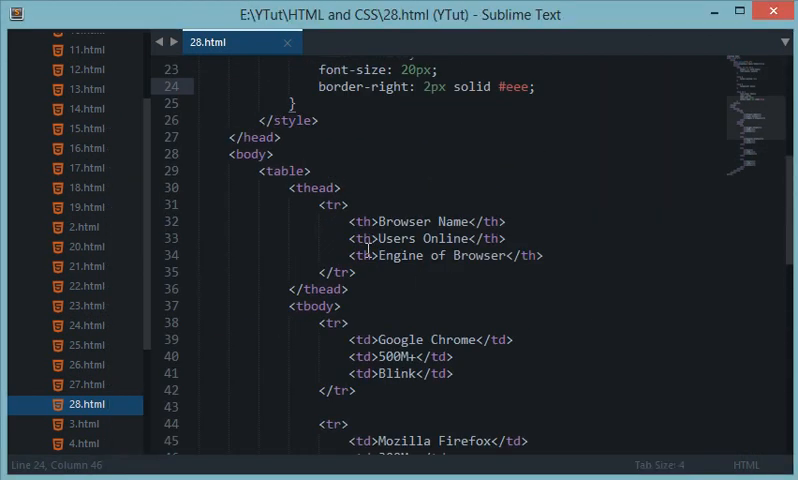
Add class="noborder" to the Engine of Browser header and a thead th.noborder { border: 0; } rule
{"action": "scroll", "scroll_direction": "down", "scroll_amount": 3}
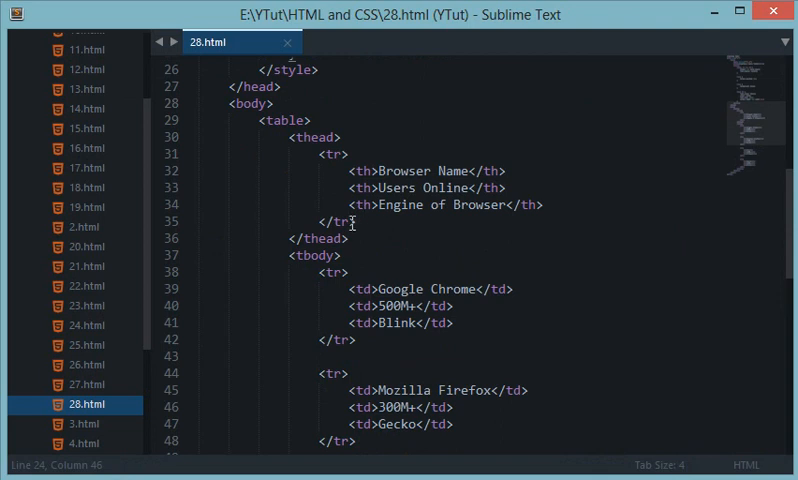
{"action": "type", "text": "class"}
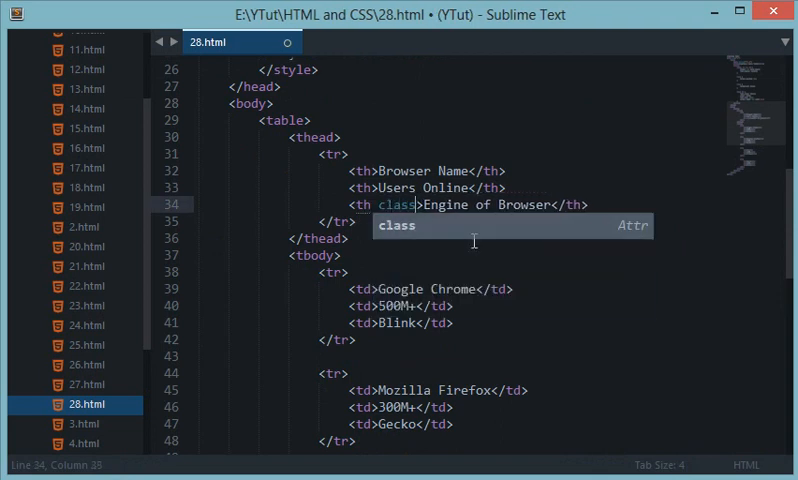
{"action": "type", "text": "=\"nobord\""}
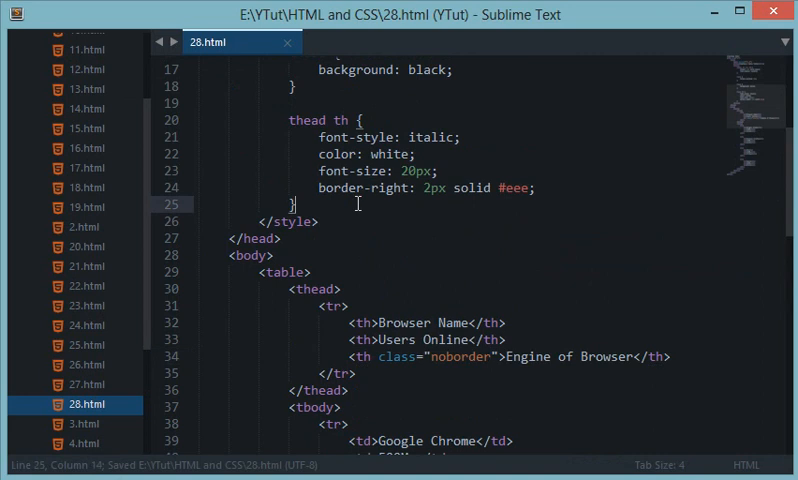
{"action": "type", "text": ".nobo"}
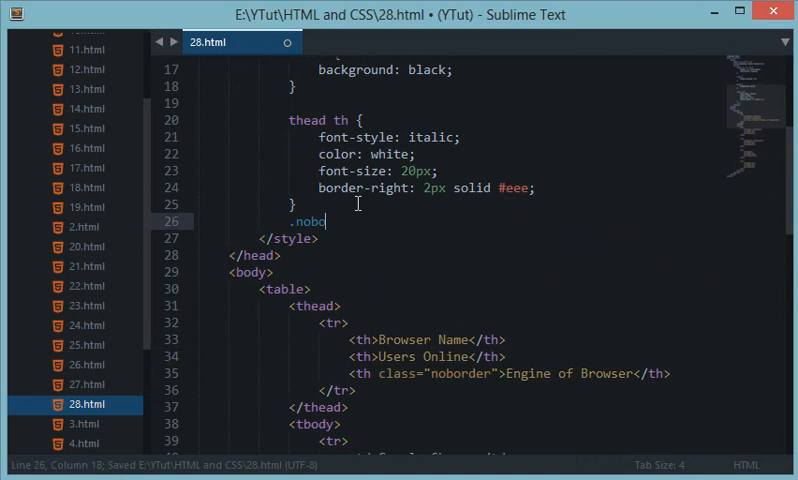
{"action": "type", "text": "rder {"}
{"action": "type", "text": "border: 0;"}
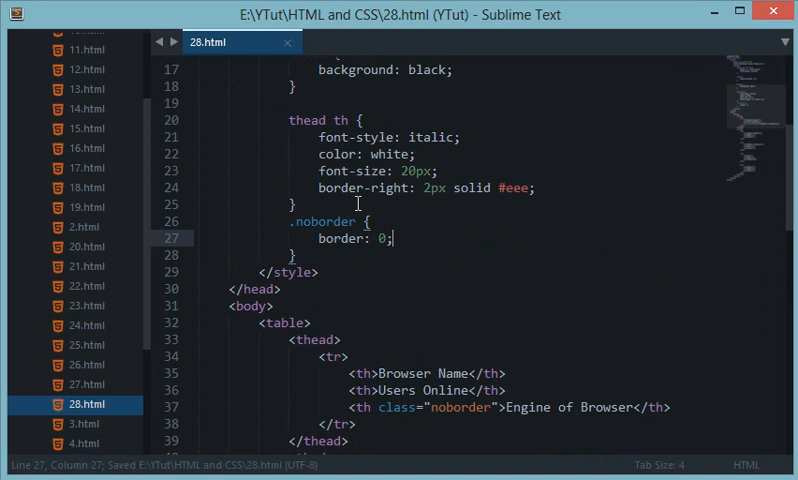
{"action": "type", "text": "thead th"}
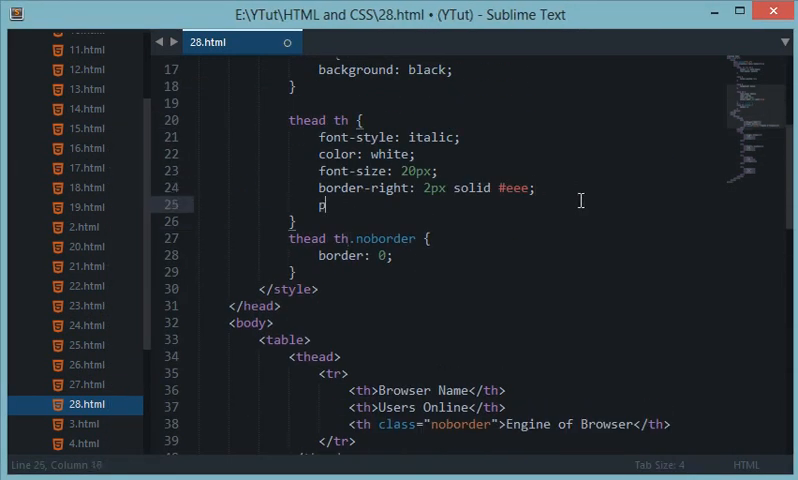
Start a padding declaration in thead th, then clear its mistyped value back to the property name
{"action": "type", "text": "padding-let"}
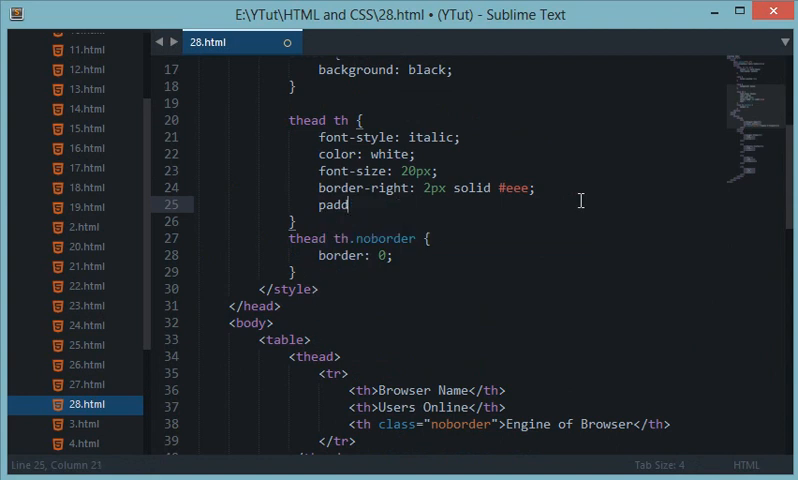
{"action": "type", "text": "ing:;"}
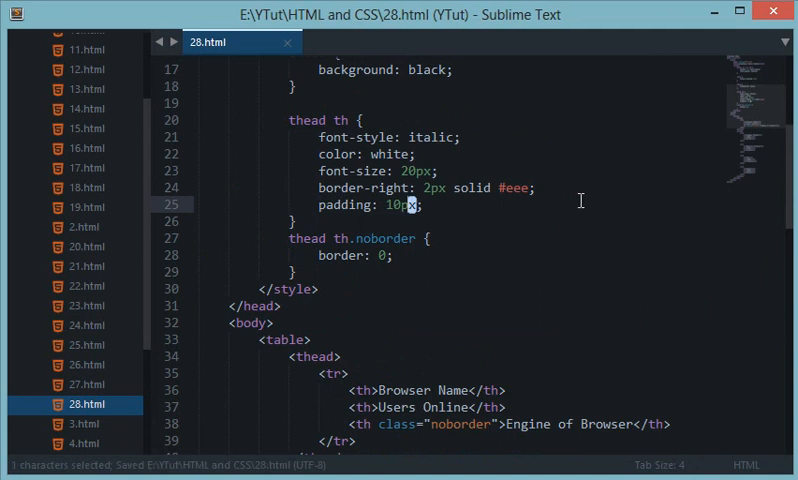
{"action": "double_click", "coordinate": [398, 204]}
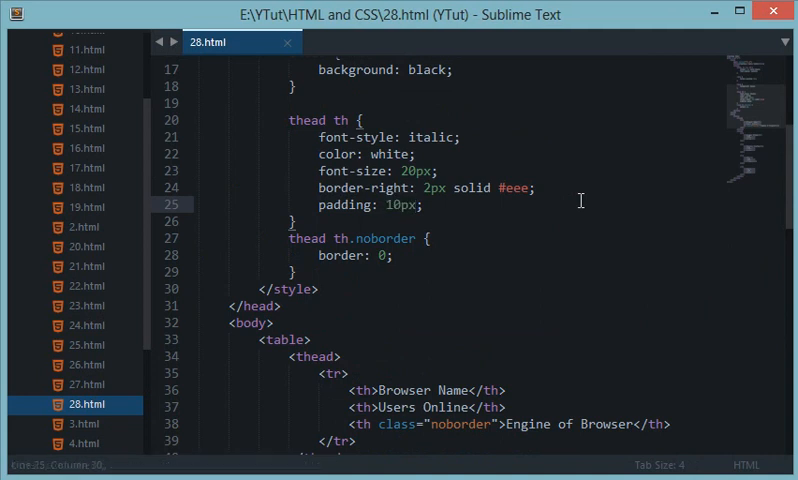
{"action": "key", "text": "BackSpace"}
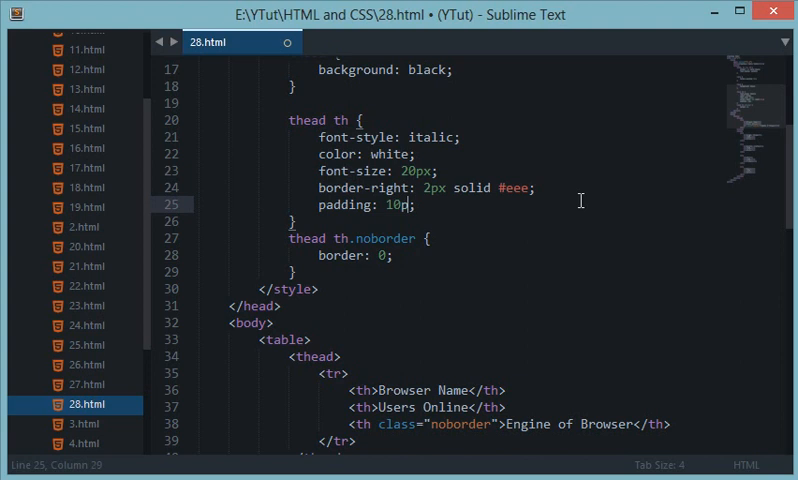
{"action": "key", "text": "BackSpace"}
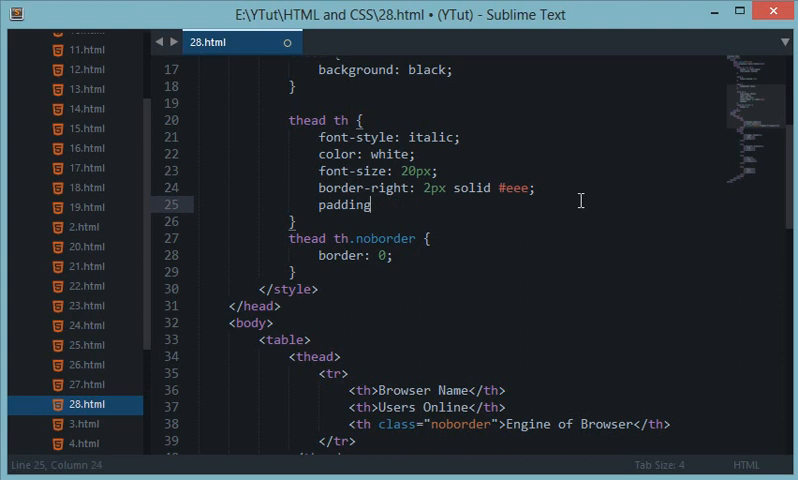
Rewrite the header padding as padding: 10px 0 10px 0 using the side suggestions
{"action": "type", "text": "-"}
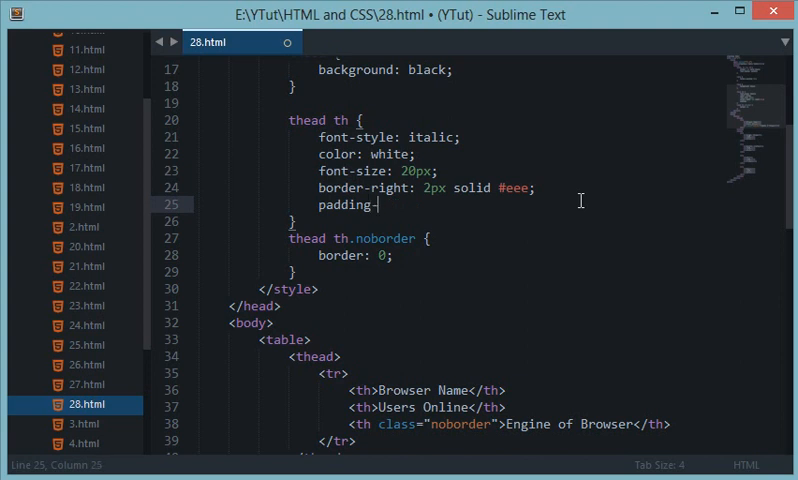
{"action": "type", "text": "left"}
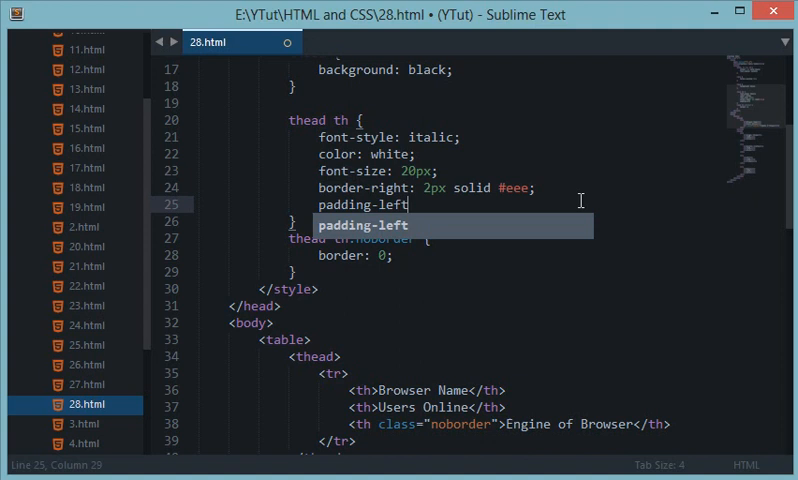
{"action": "key", "text": "backspace"}
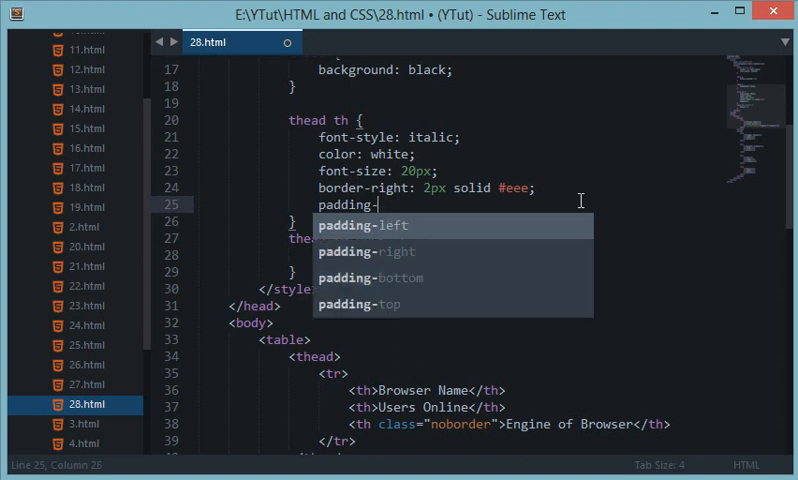
{"action": "type", "text": "bo"}
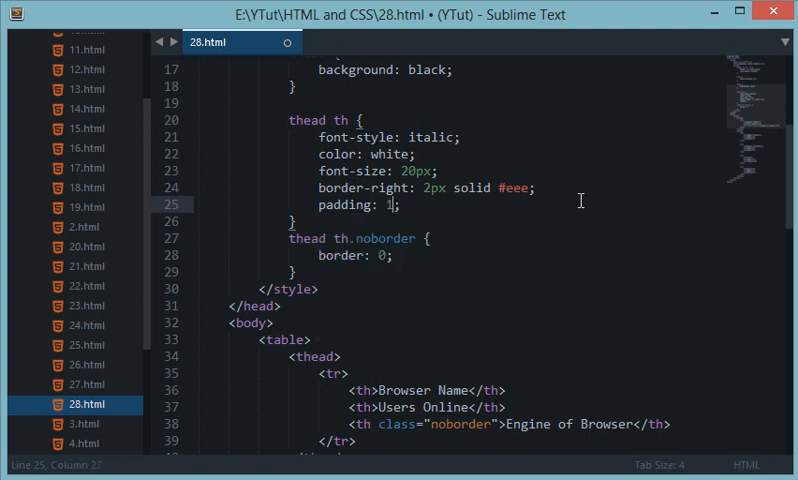
{"action": "type", "text": "0px 0 10px 0"}
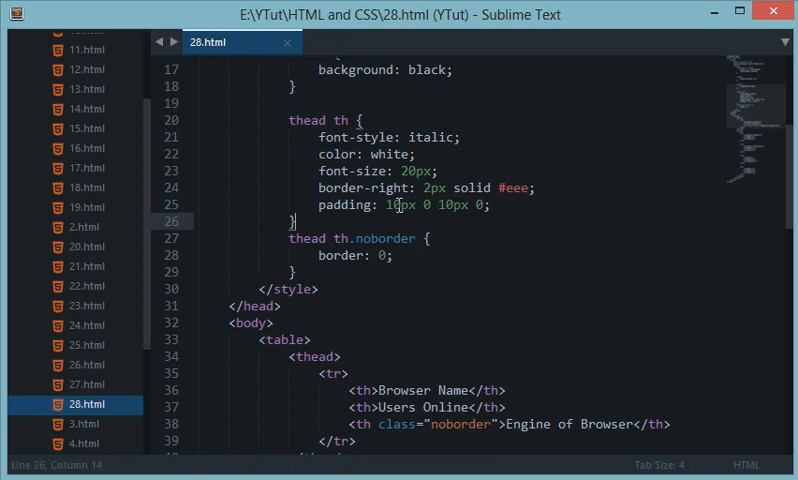
Replace the padding values with topValue / leftValue / bottomValue / Right placeholder notes
{"action": "double_click", "coordinate": [400, 204]}
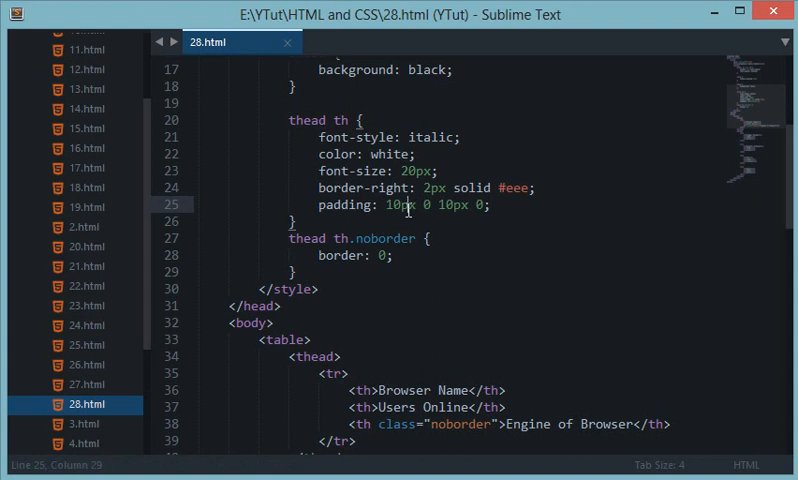
{"action": "double_click", "coordinate": [424, 204]}
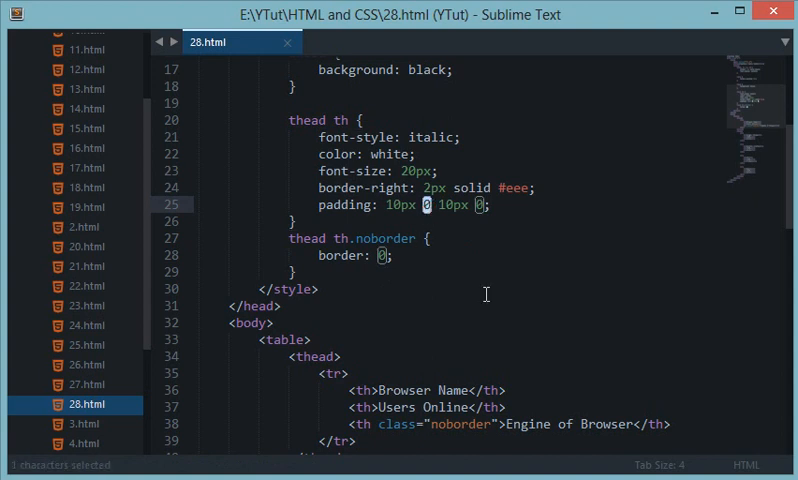
{"action": "left_click", "coordinate": [442, 206]}
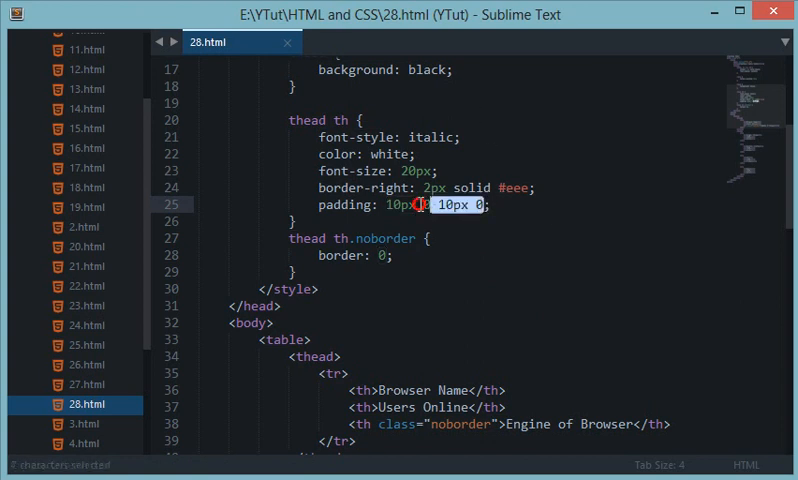
{"action": "type", "text": "topValu;"}
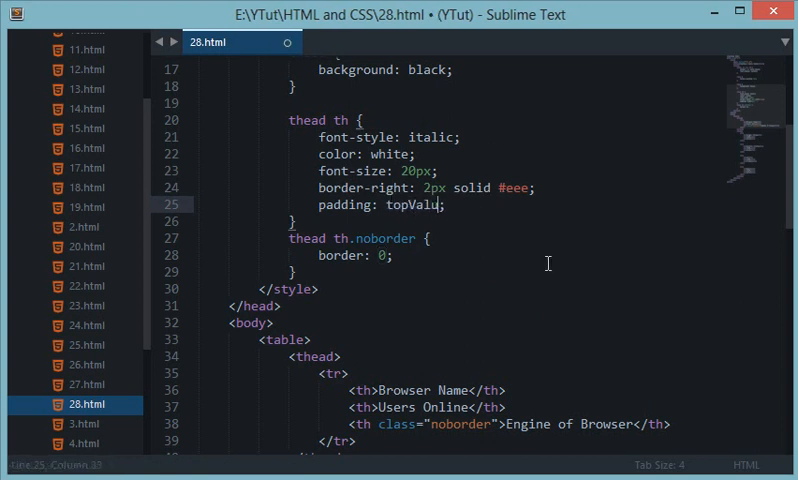
{"action": "type", "text": "leftValue"}
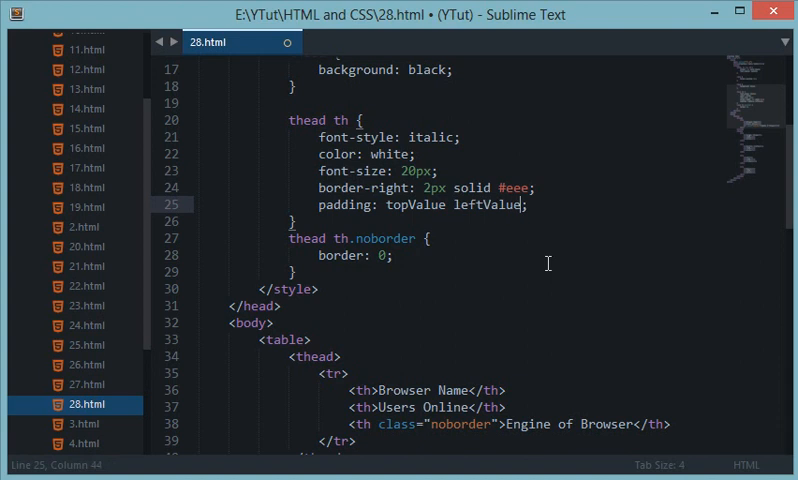
{"action": "type", "text": "bottomValue Ri"}
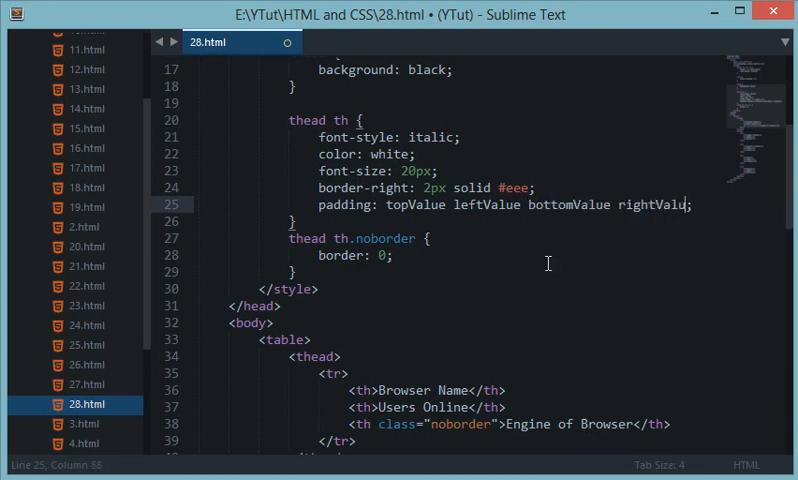
Remove the padding note lines and set thead th to padding: 10px
{"action": "type", "text": "padding-left:;"}
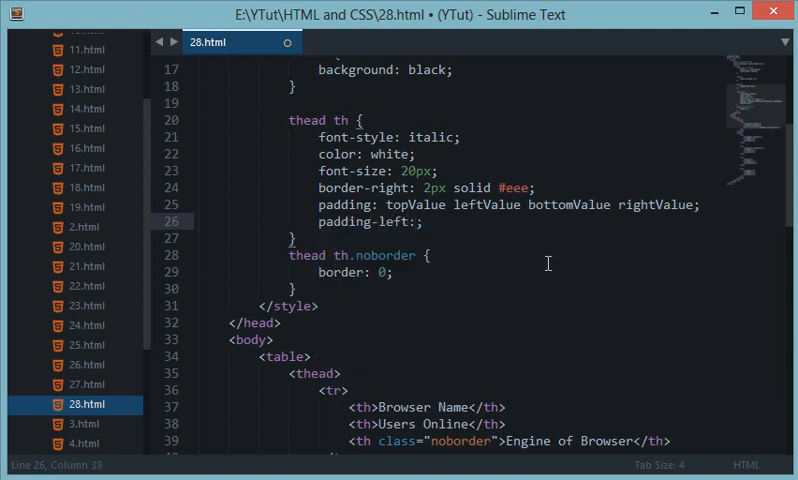
{"action": "type", "text": "padding-"}
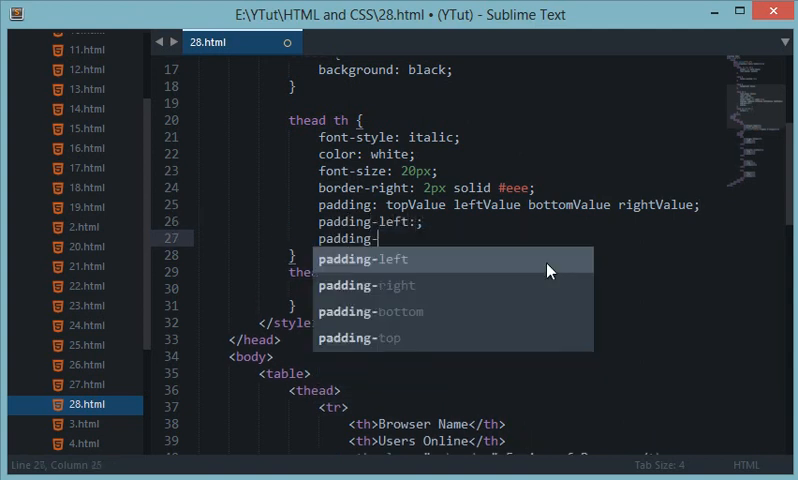
{"action": "type", "text": "r"}
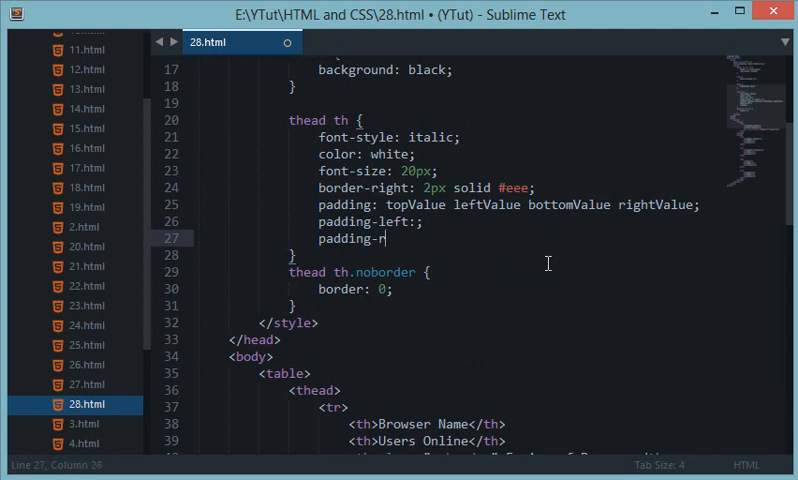
{"action": "type", "text": "ight:"}
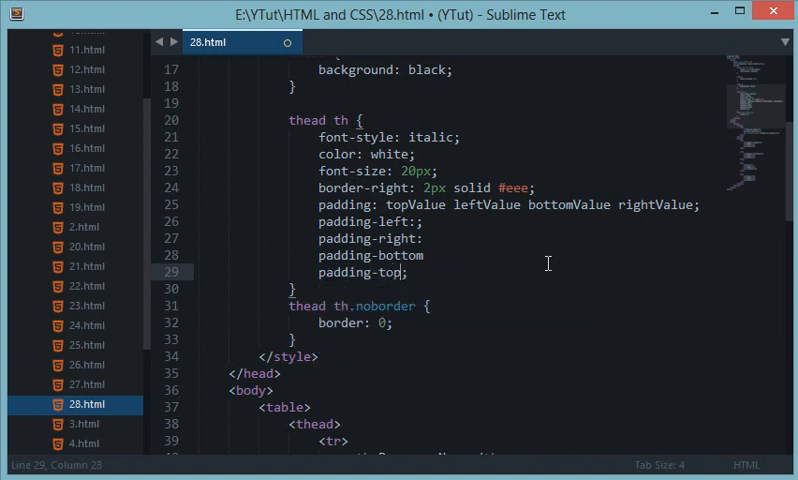
{"action": "left_click_drag", "start_coordinate": [318, 222], "coordinate": [408, 272]}
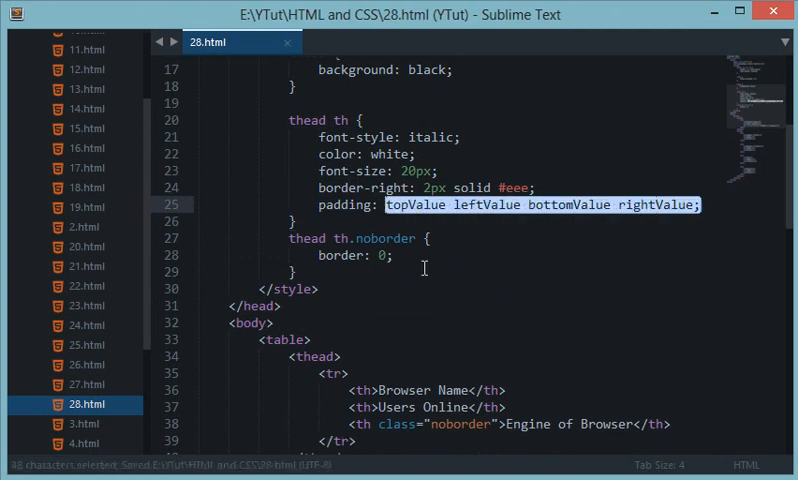
{"action": "type", "text": "10px"}
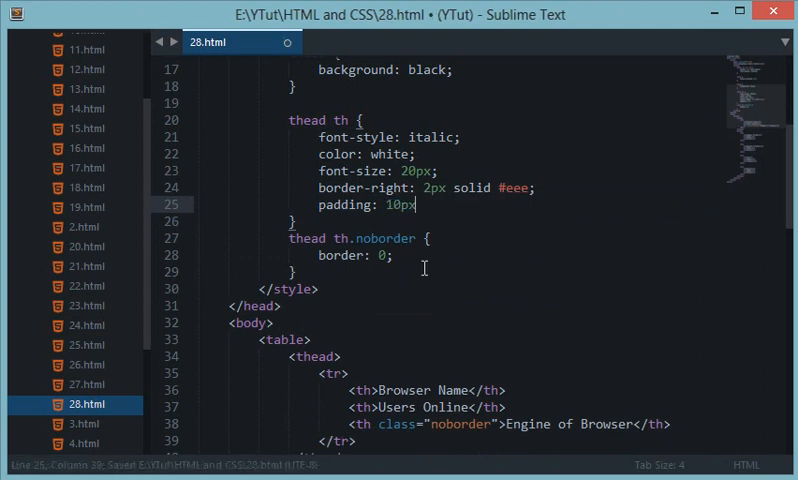
{"action": "double_click", "coordinate": [398, 204]}
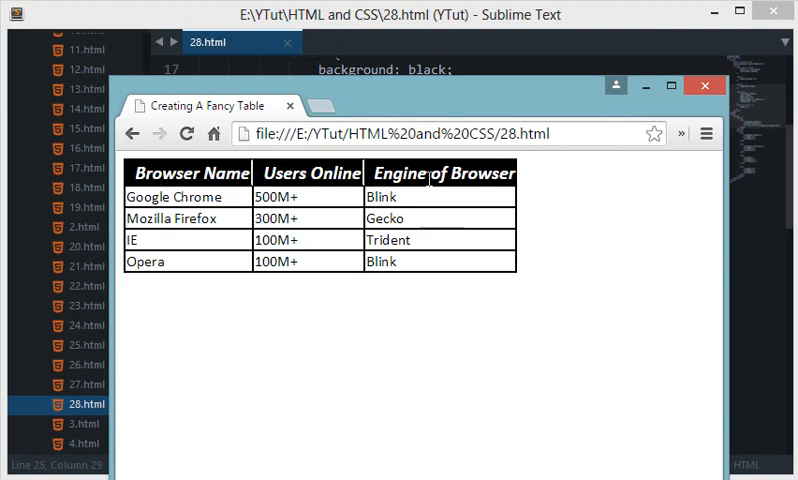
Give thead th separate padding-right and padding top/bottom declarations (15px right, 5px vertical)
{"action": "left_click", "coordinate": [704, 84]}
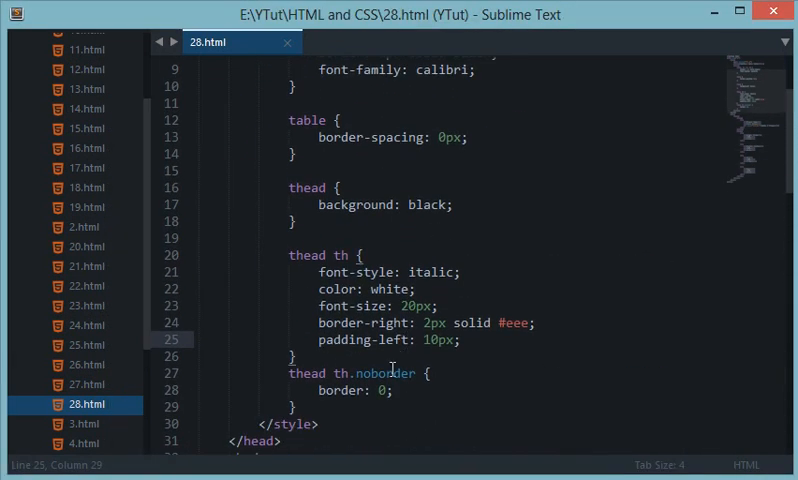
{"action": "type", "text": "right"}
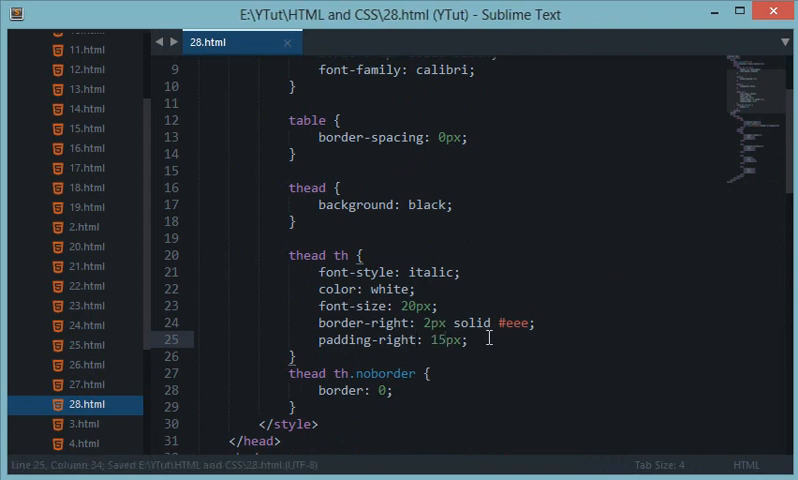
{"action": "type", "text": "padding-bottom: 5px;"}
{"action": "type", "text": "padding-top: 5px;"}
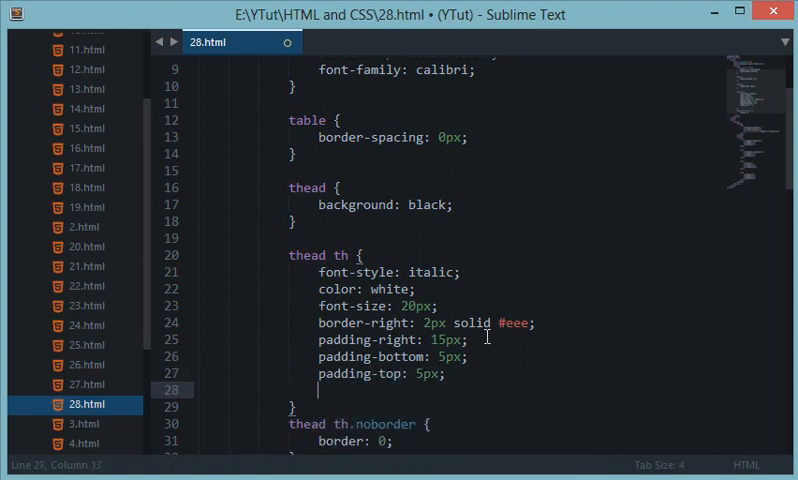
{"action": "key", "text": "ctrl+s"}
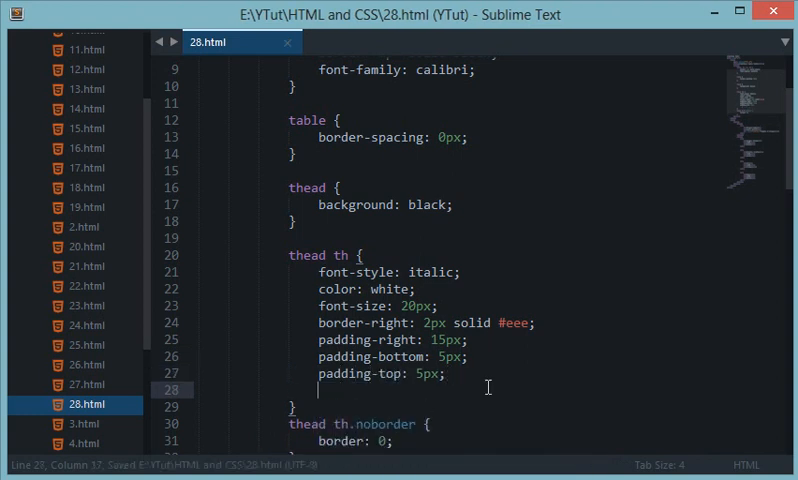
Start a shorthand padding line with 5px and 15px values for the header cells
{"action": "type", "text": "padding: ;"}
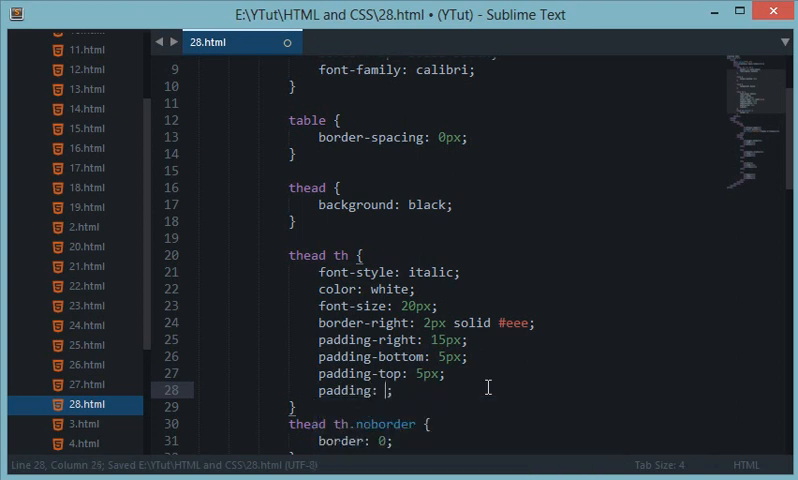
{"action": "type", "text": "5px"}
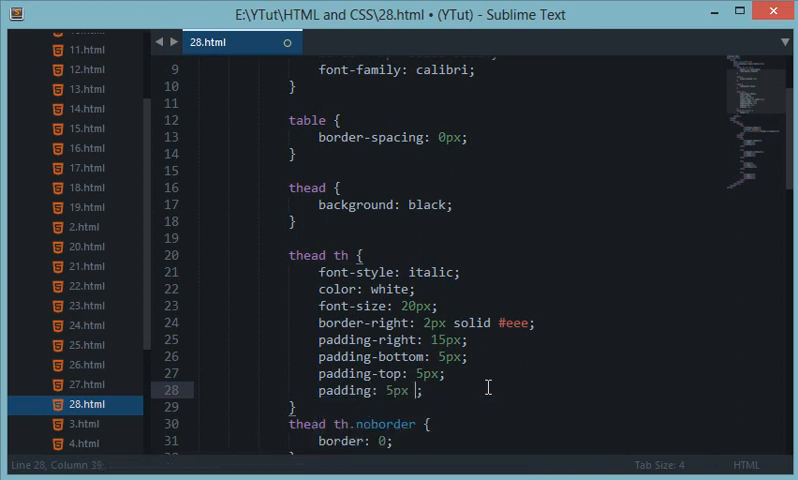
{"action": "type", "text": "0 15px"}
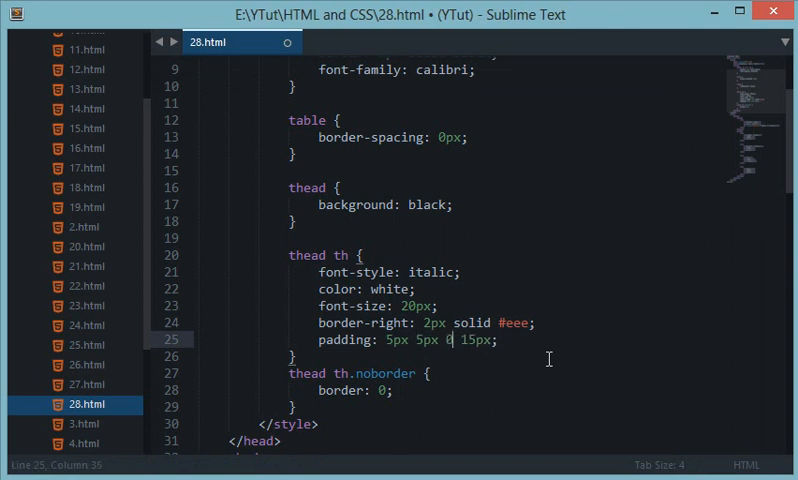
Finish the single shorthand padding declaration, save, and view the padded header in Chrome
{"action": "key", "text": "ctrl+s"}
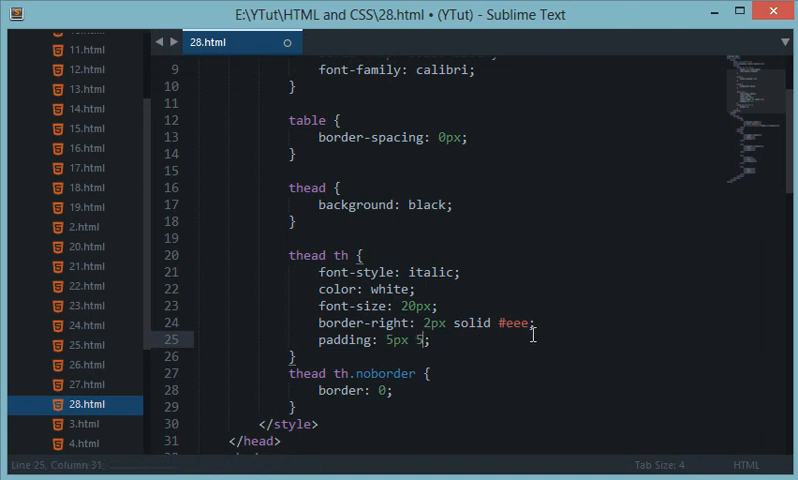
{"action": "type", "text": "px"}
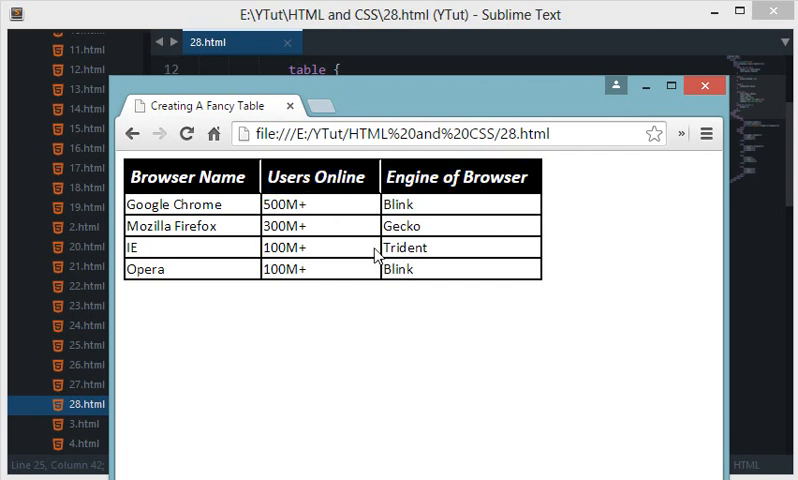
{"action": "mouse_move", "coordinate": [608, 276]}
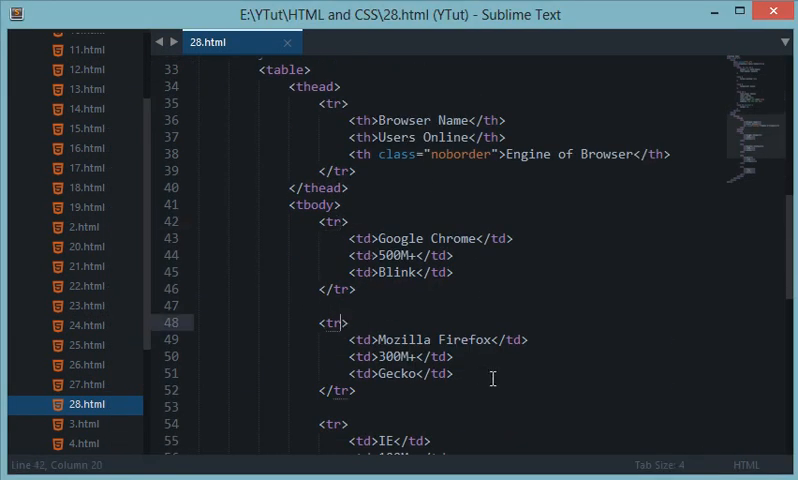
Add class="alt" to the Mozilla Firefox table row
{"action": "type", "text": "class=\"\""}
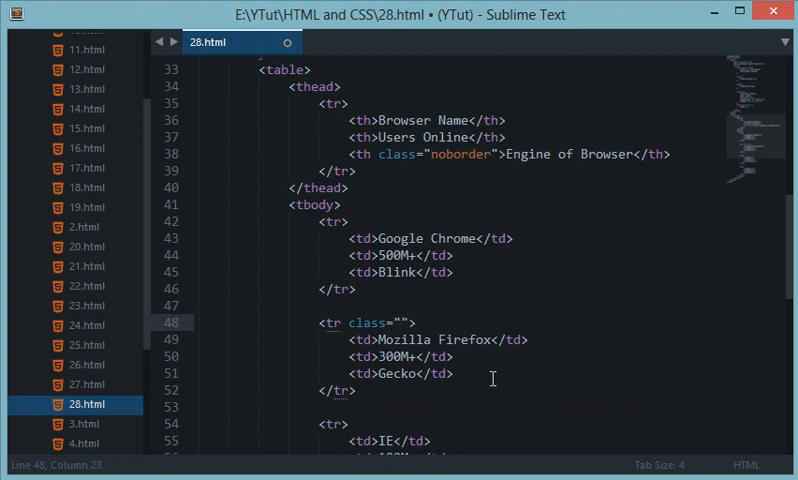
{"action": "type", "text": "alt"}
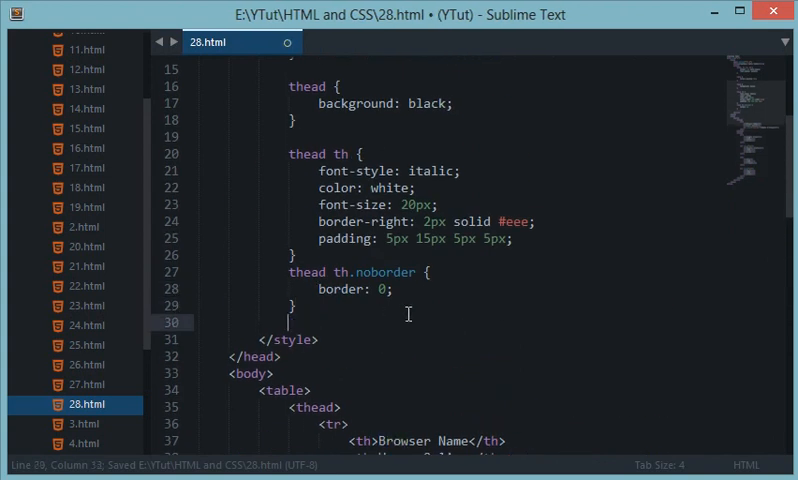
Add tbody tr.alt { background: gray; color: white } and tbody tr { background: lightgray; color: black } rules
{"action": "type", "text": "tbody tr.alt {"}
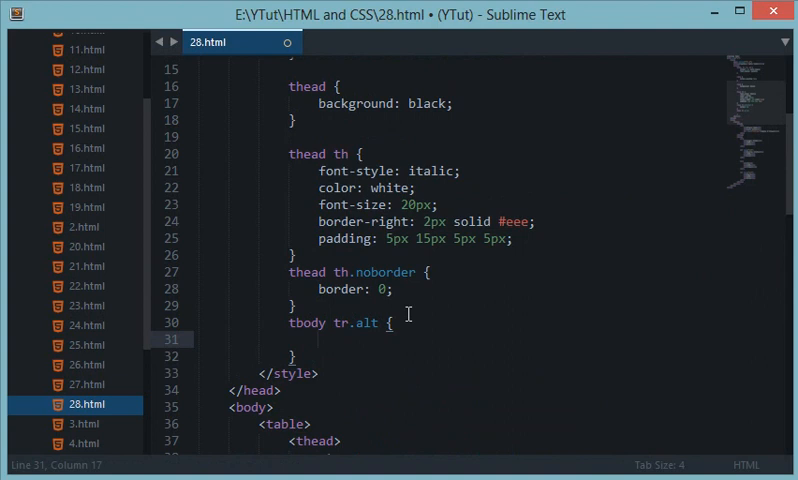
{"action": "type", "text": "background: gray;"}
{"action": "type", "text": "color: white;"}
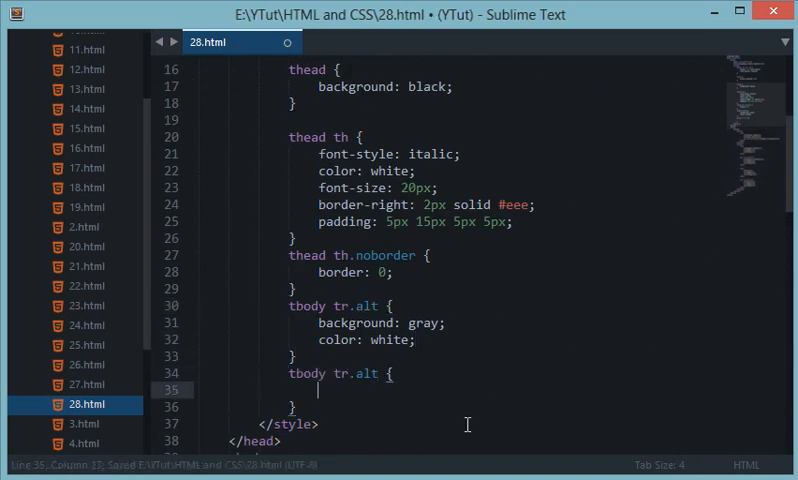
{"action": "type", "text": "bac"}
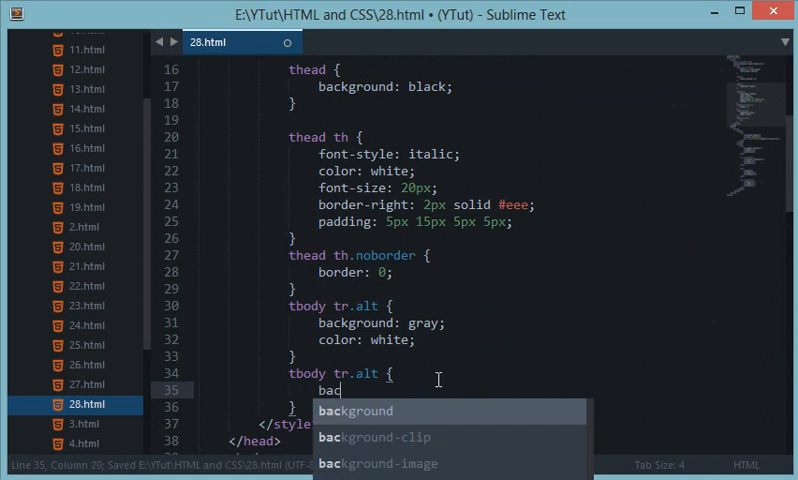
{"action": "key", "text": "Tab"}
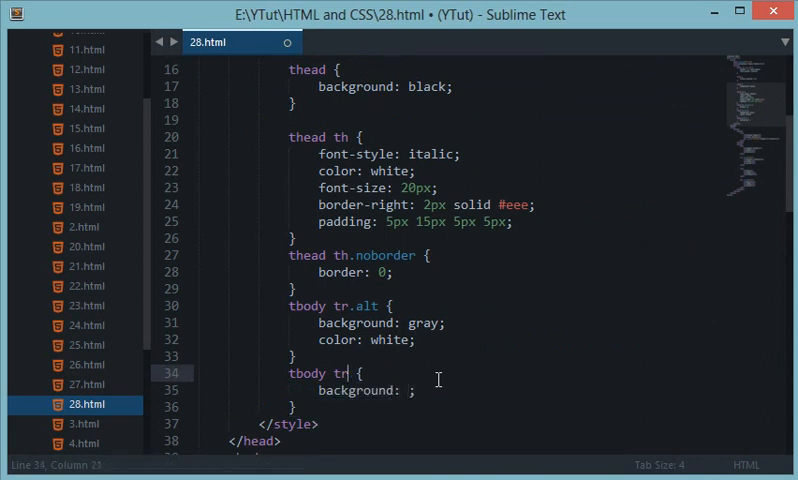
{"action": "type", "text": "light"}
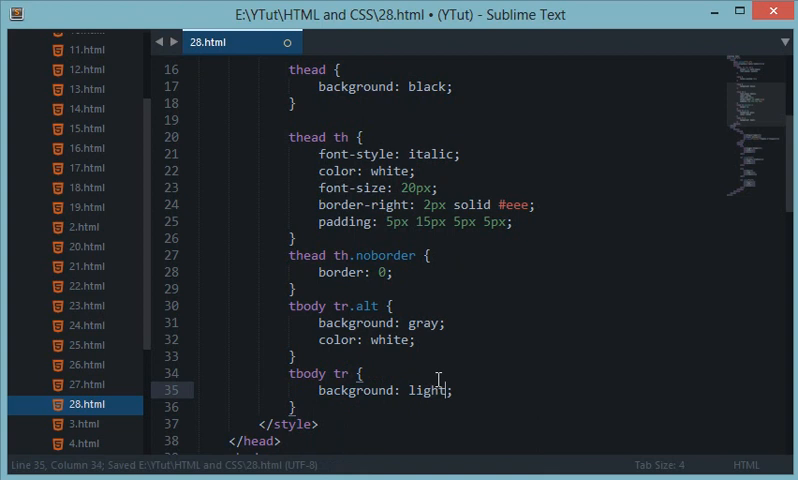
{"action": "type", "text": "gray"}
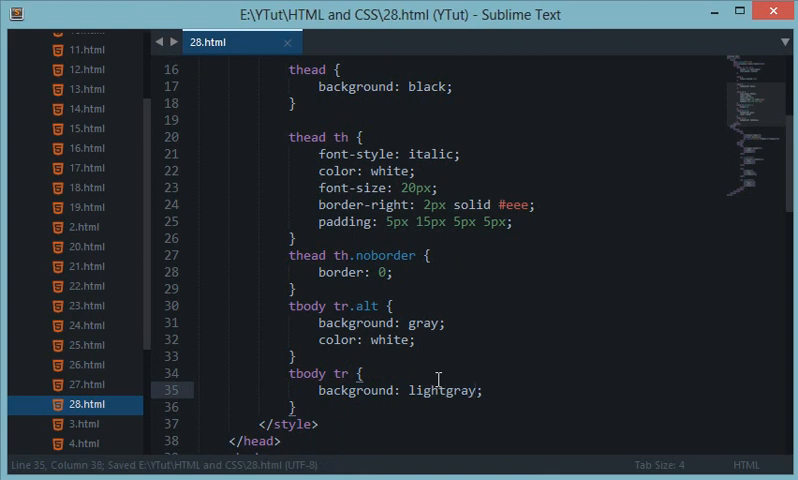
{"action": "type", "text": "color: white;"}
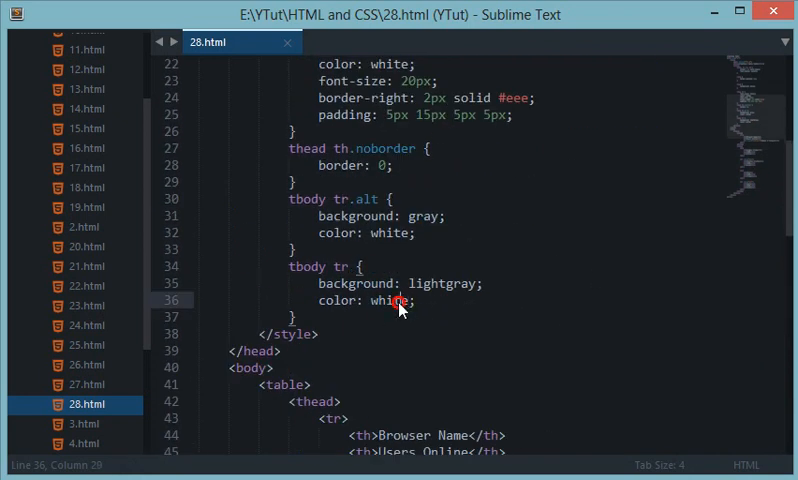
{"action": "type", "text": "black"}
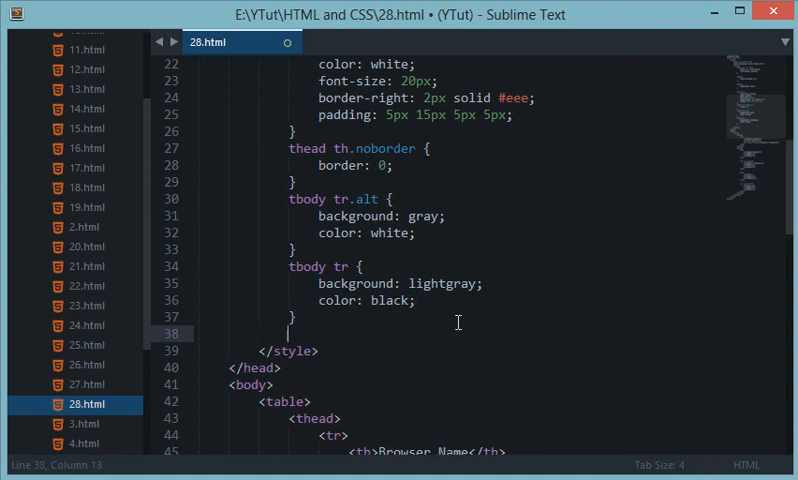
Begin a tbody tr td rule for body cell padding
{"action": "type", "text": "tbody tr"}
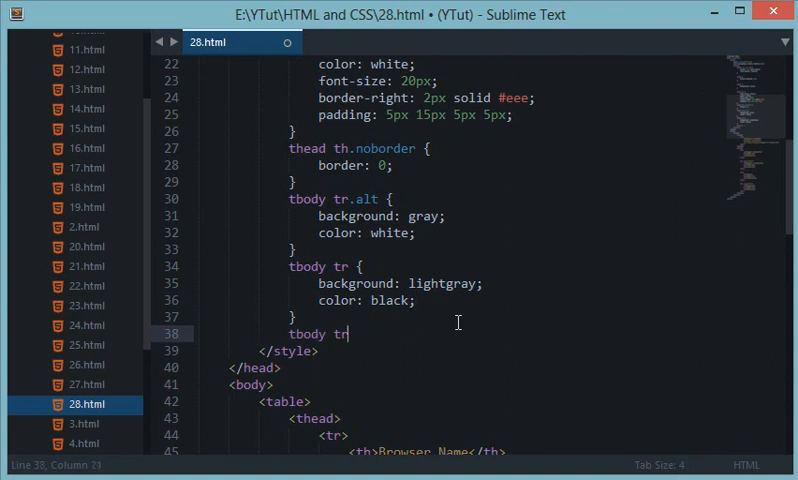
{"action": "type", "text": "td {"}
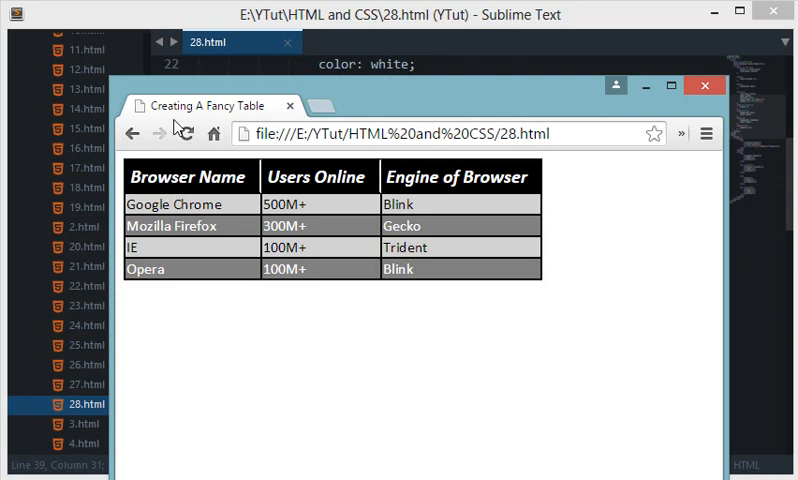
Reload 28.html in Chrome to show the striped table with padded body cells
{"action": "left_click", "coordinate": [172, 134]}
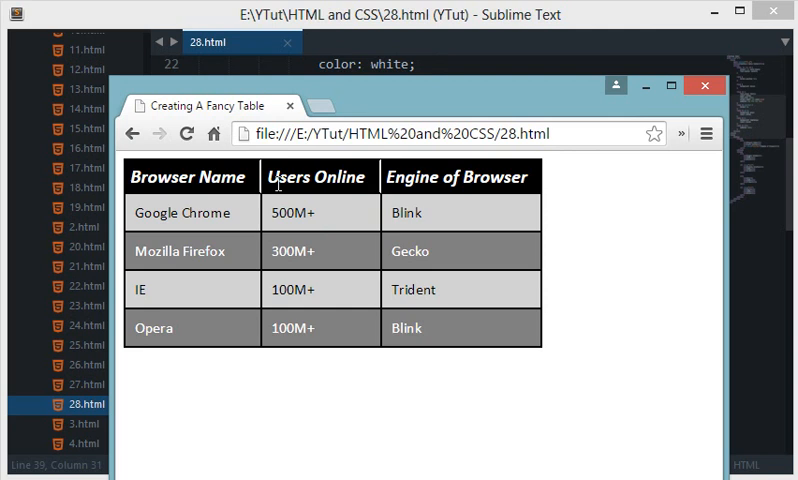
{"action": "double_click", "coordinate": [316, 176]}
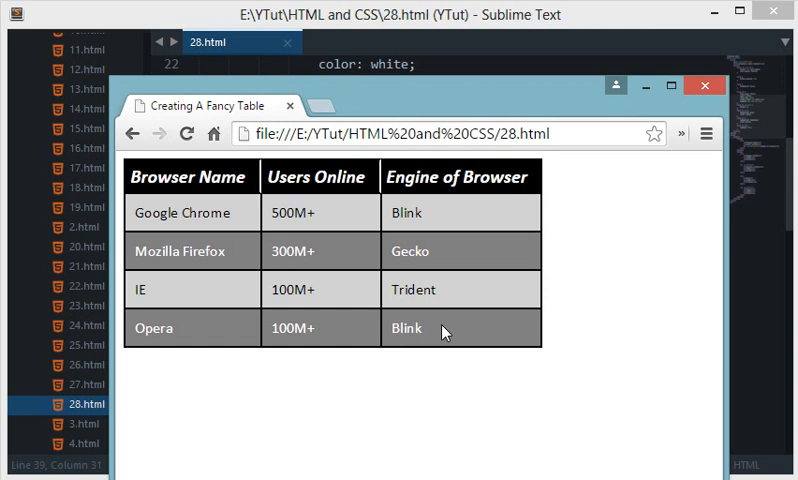
{"action": "mouse_move", "coordinate": [474, 290]}
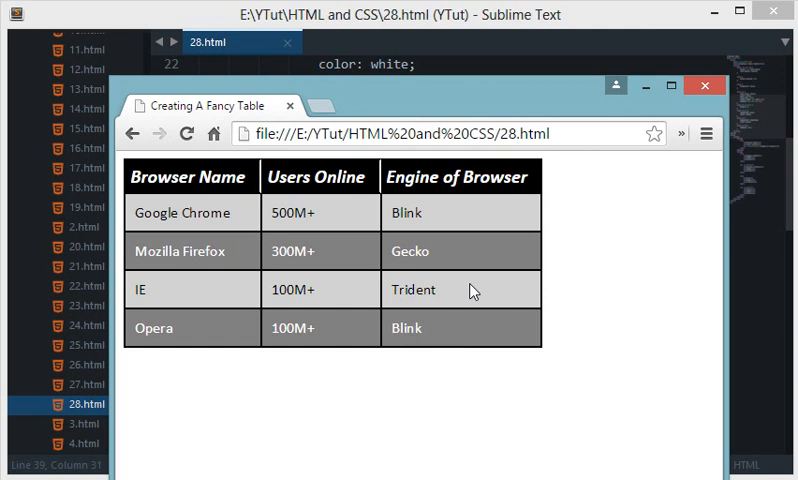